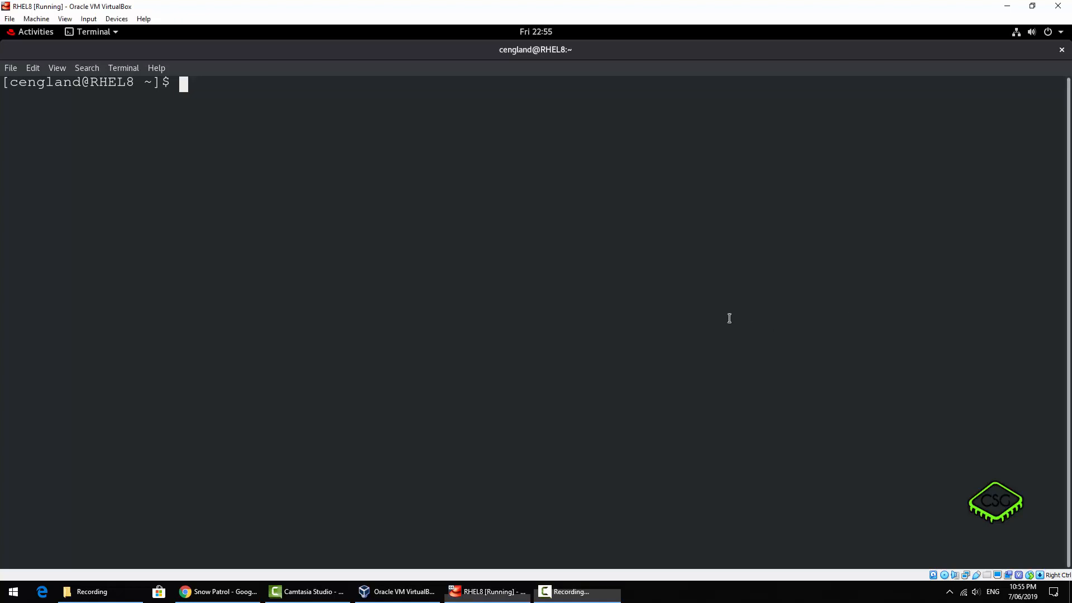
Become root with sudo bash and the user password
{"action": "type", "text": "sudo"}
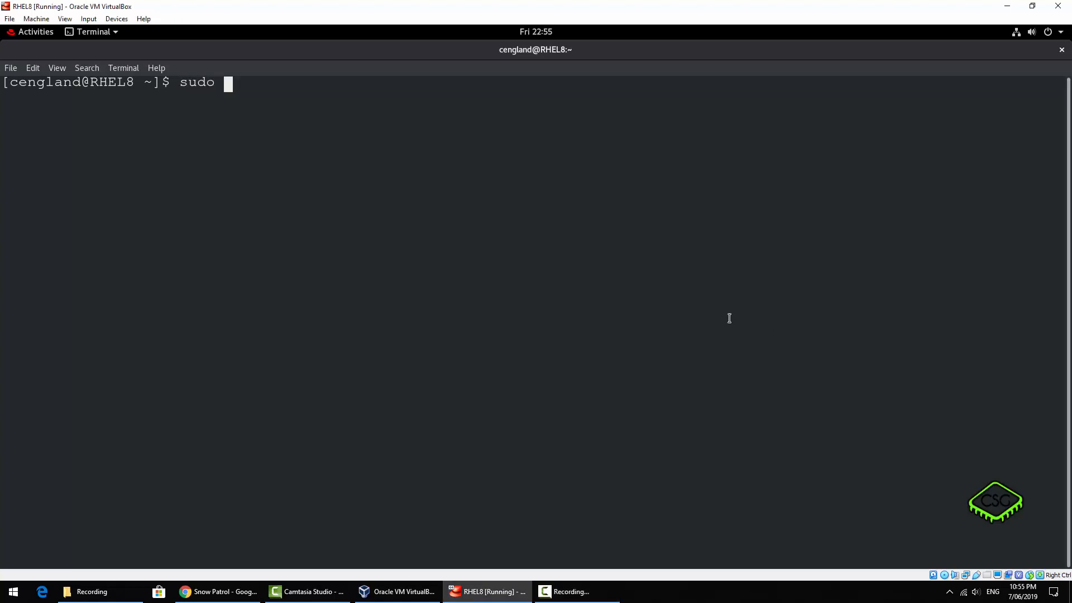
{"action": "type", "text": "bash"}
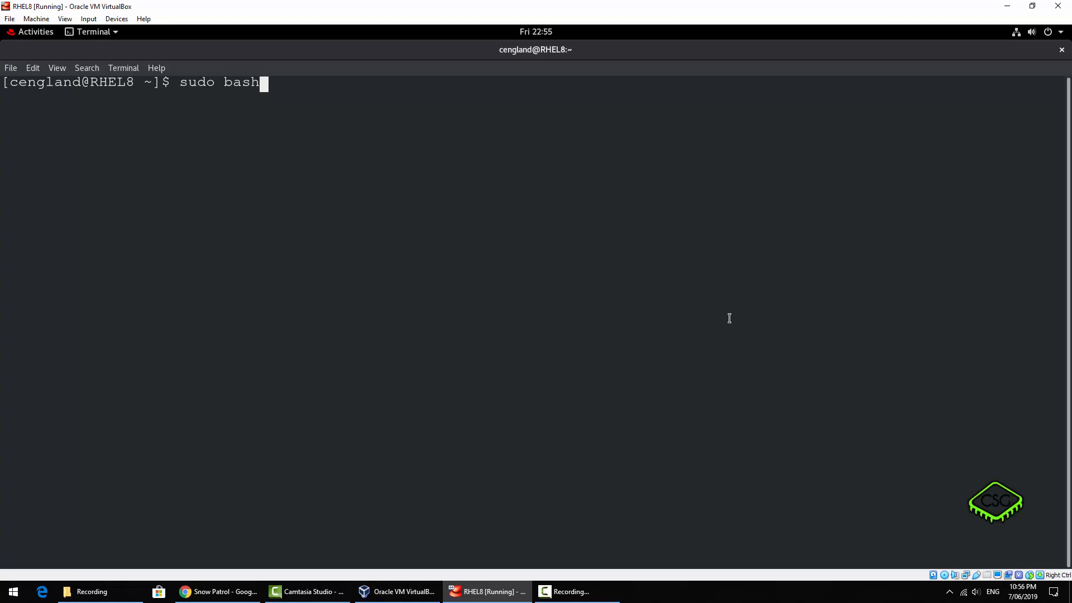
{"action": "key", "text": "Return"}
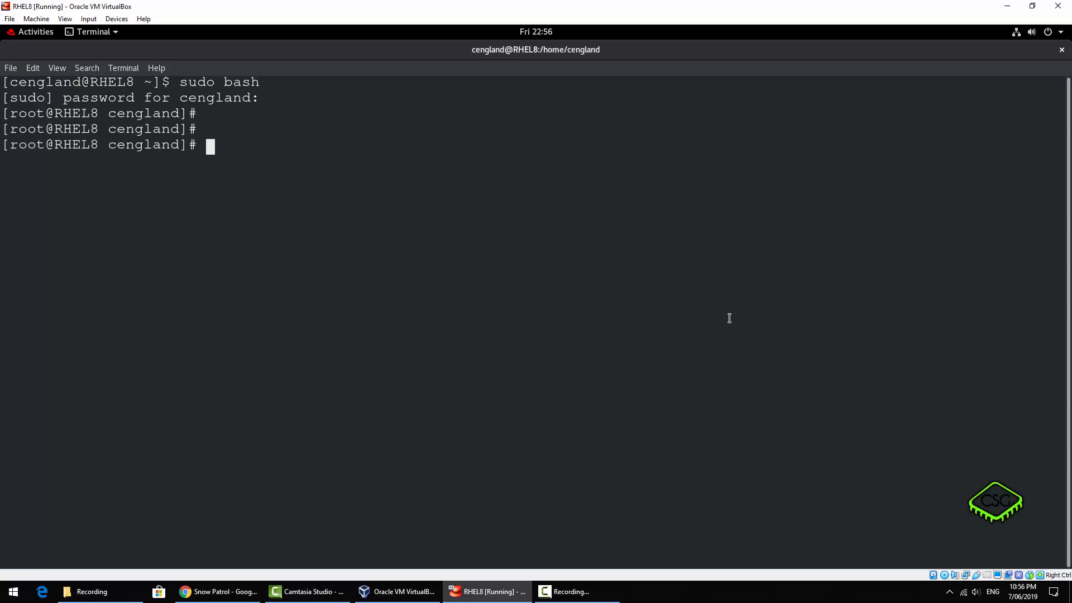
Write out reboot and systemctl reboot at the root prompt without running them
{"action": "type", "text": "rebo"}
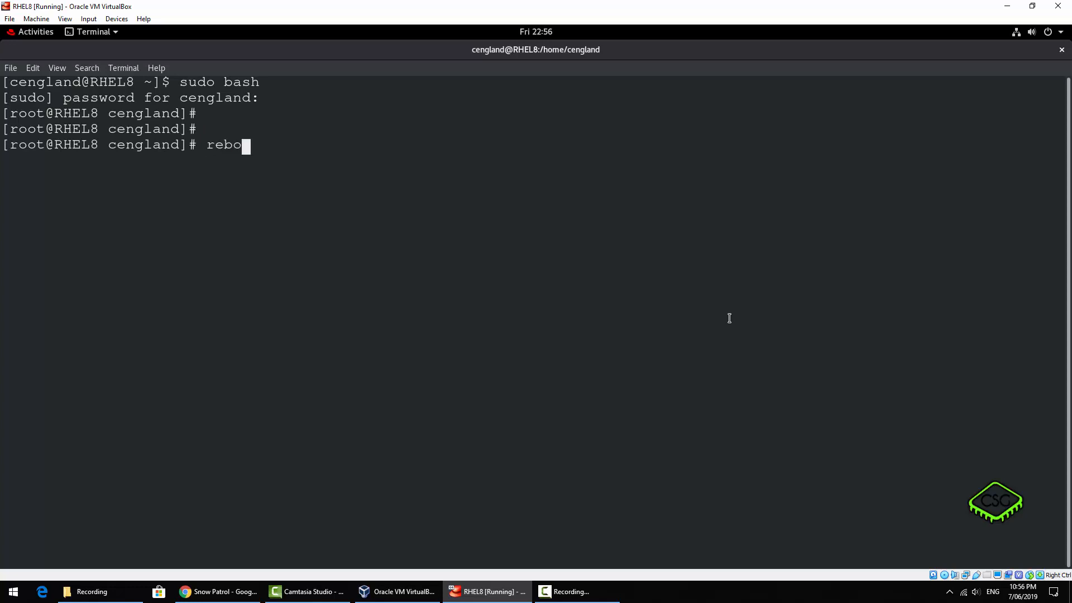
{"action": "type", "text": "ot"}
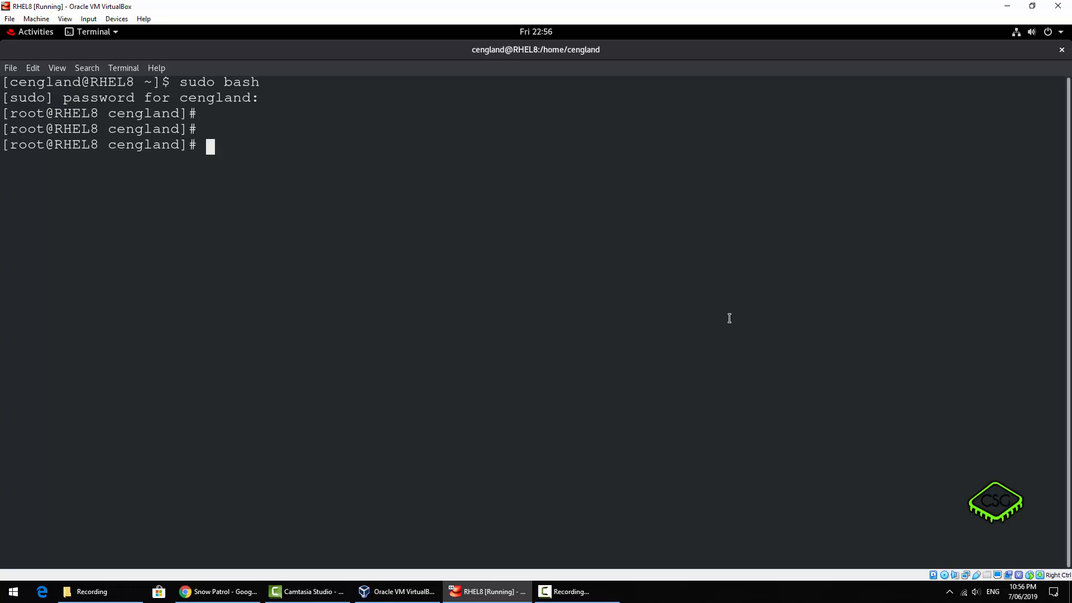
{"action": "type", "text": "syste"}
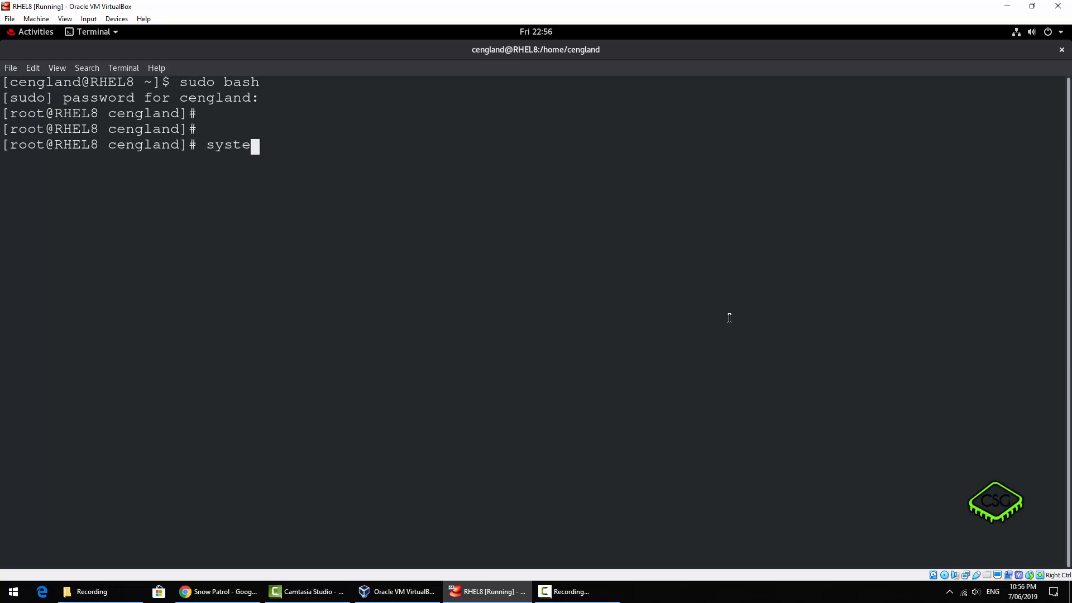
{"action": "type", "text": "mctl"}
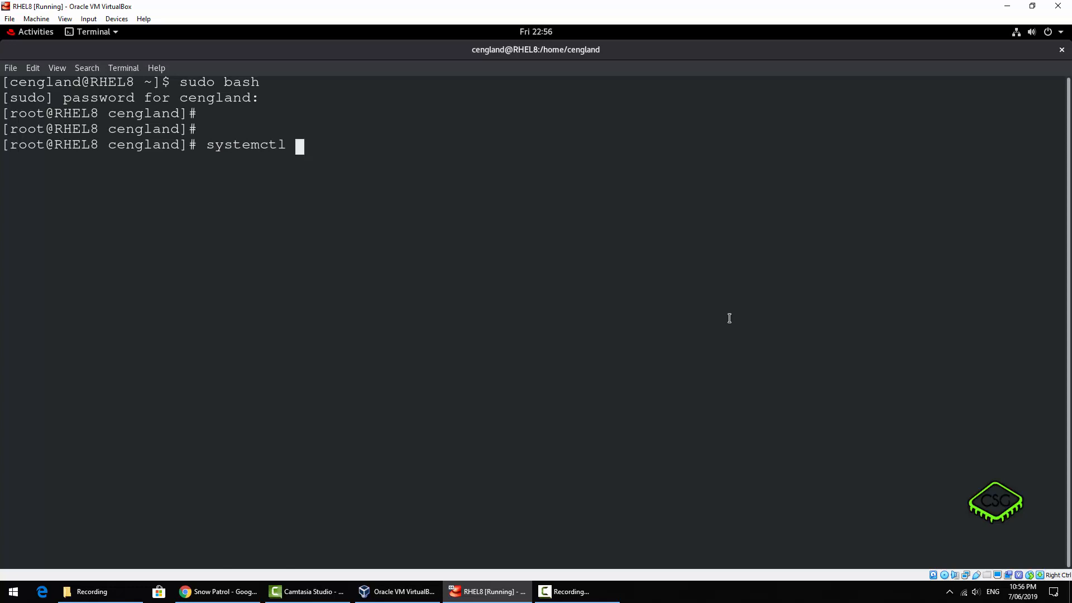
{"action": "type", "text": "reboot^C"}
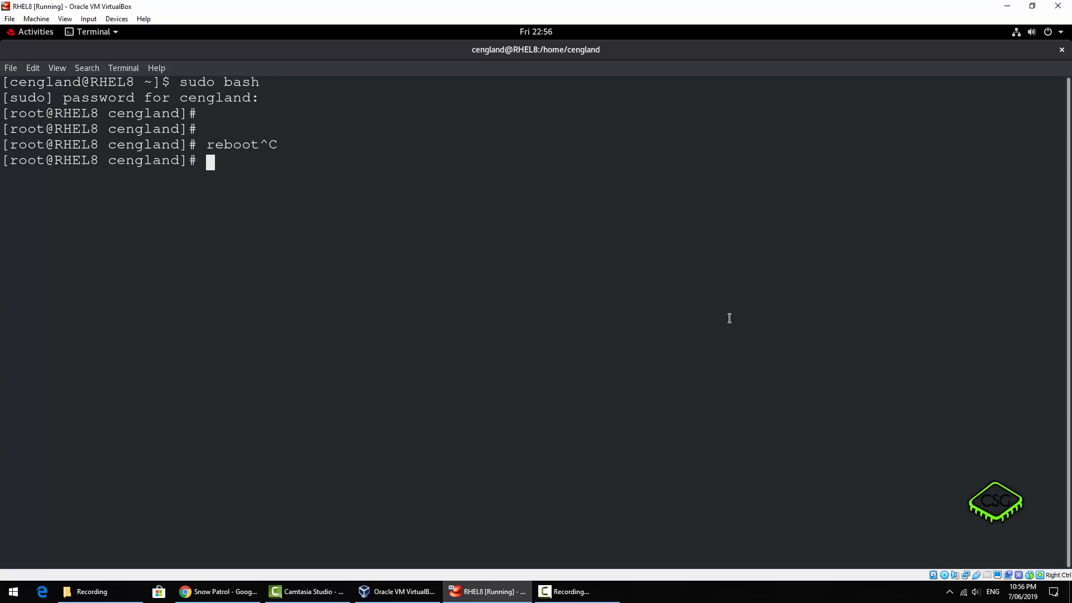
Write systemctl reboot and shutdown -r now, cancelling with Ctrl+C unrun
{"action": "type", "text": "s"}
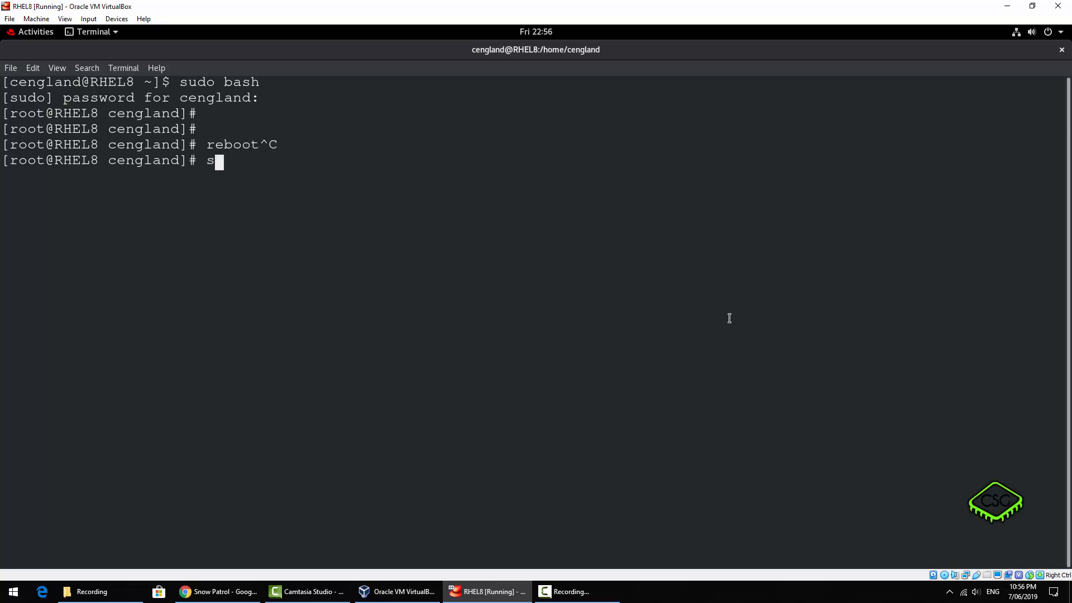
{"action": "type", "text": "ystemctl reboot^C"}
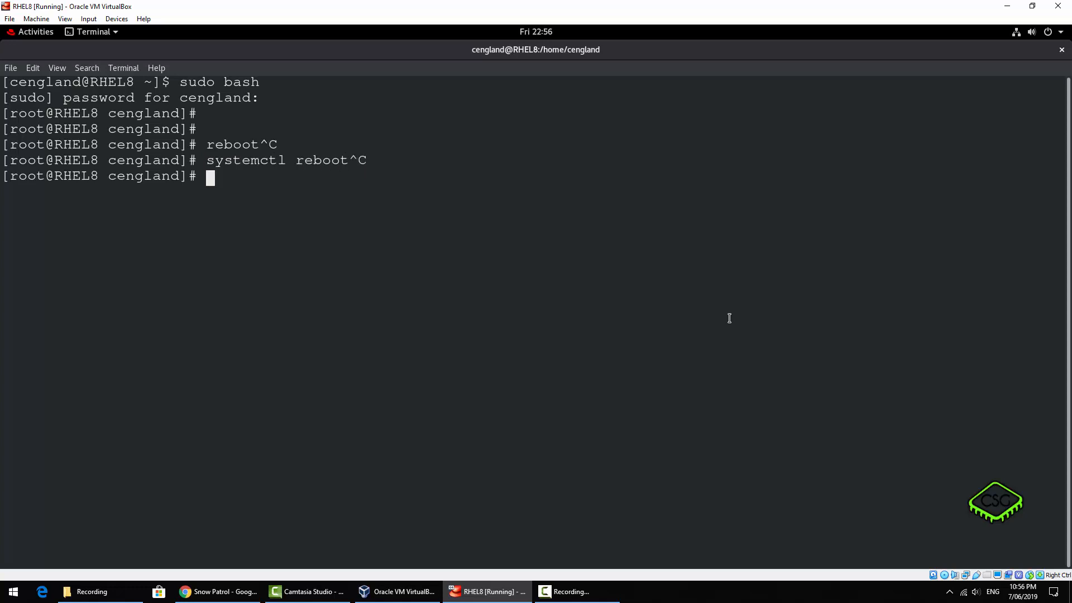
{"action": "type", "text": "shutd"}
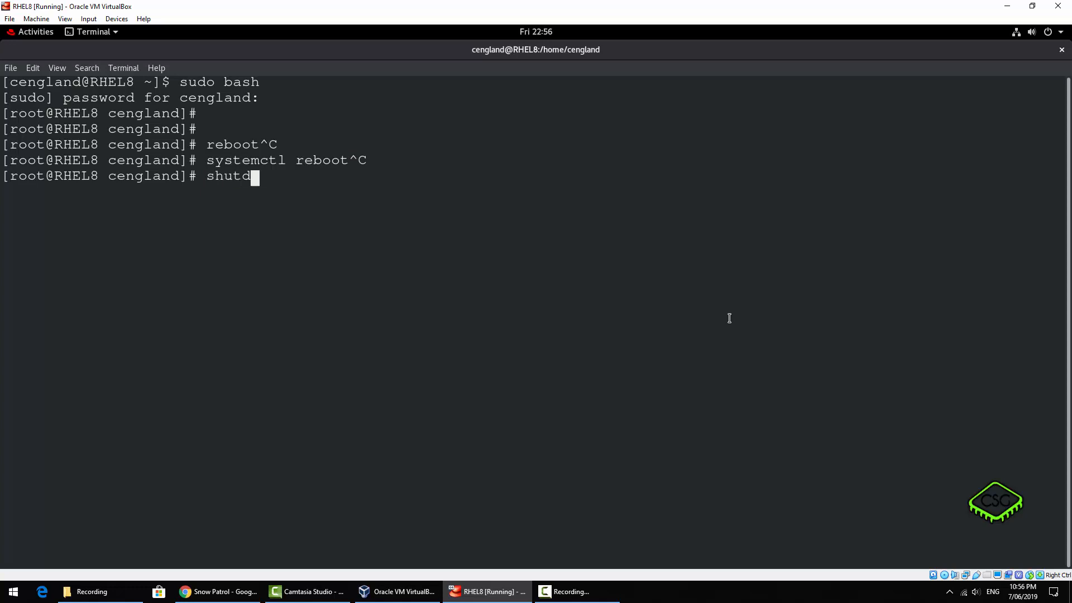
{"action": "type", "text": "own -r n"}
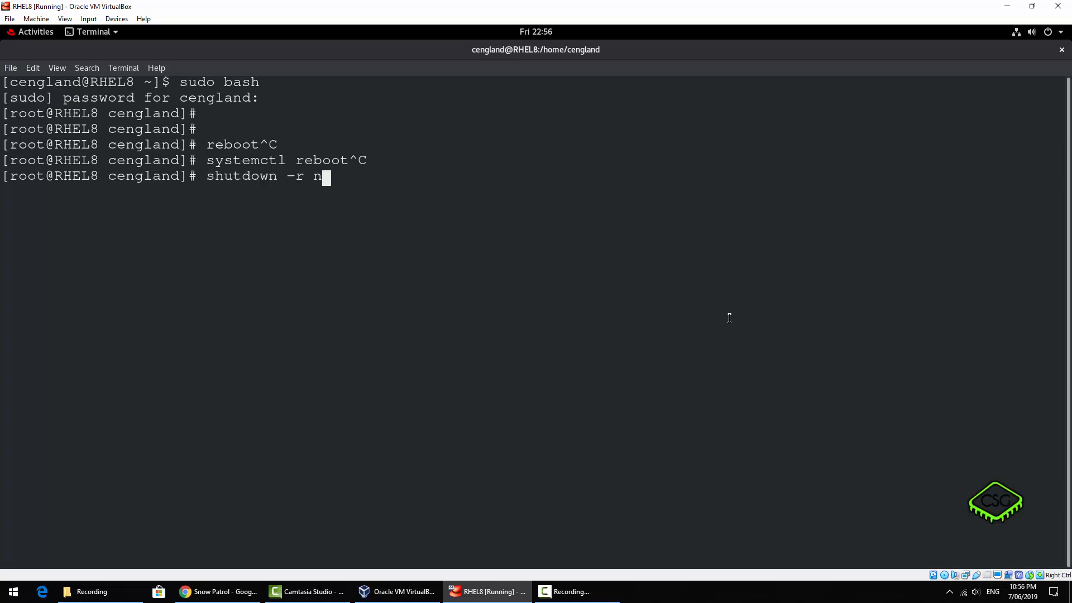
{"action": "type", "text": "ow"}
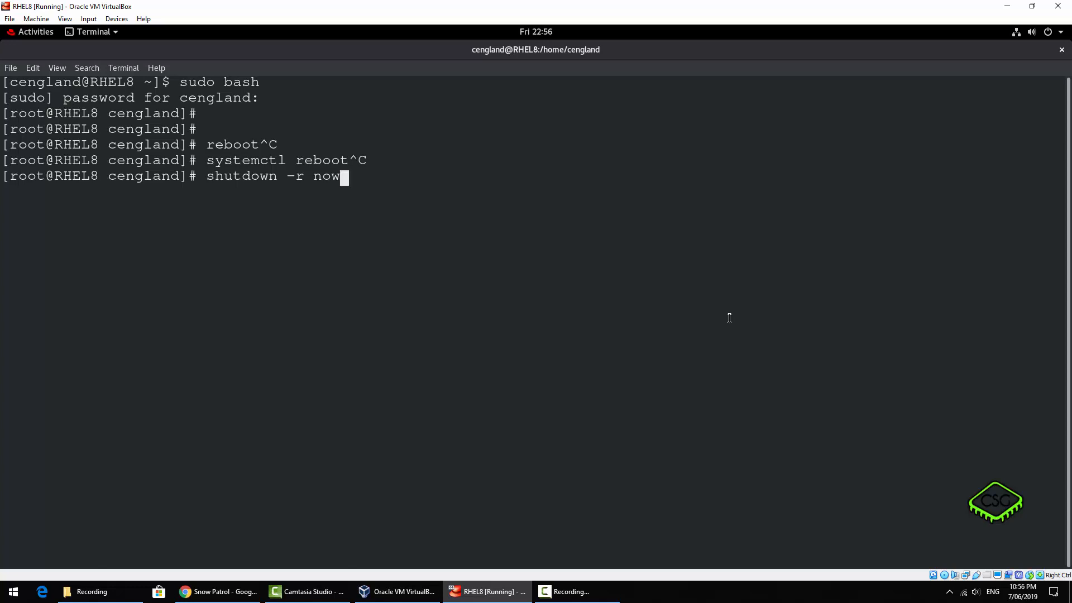
{"action": "key", "text": "ctrl+c"}
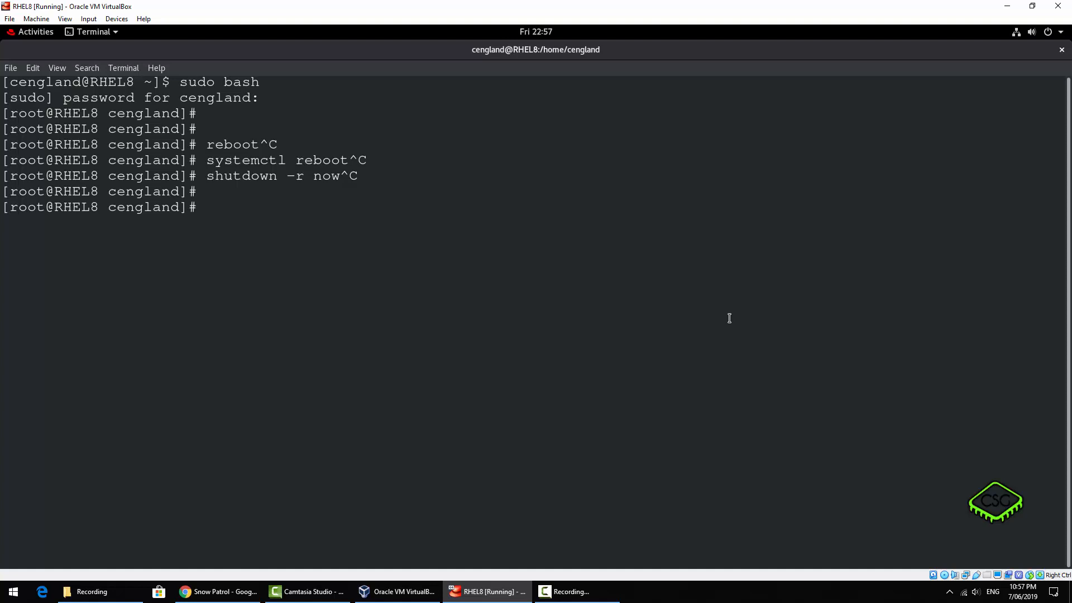
Write init 6, init 5 and telinit 6, cancelling each without running
{"action": "type", "text": "init"}
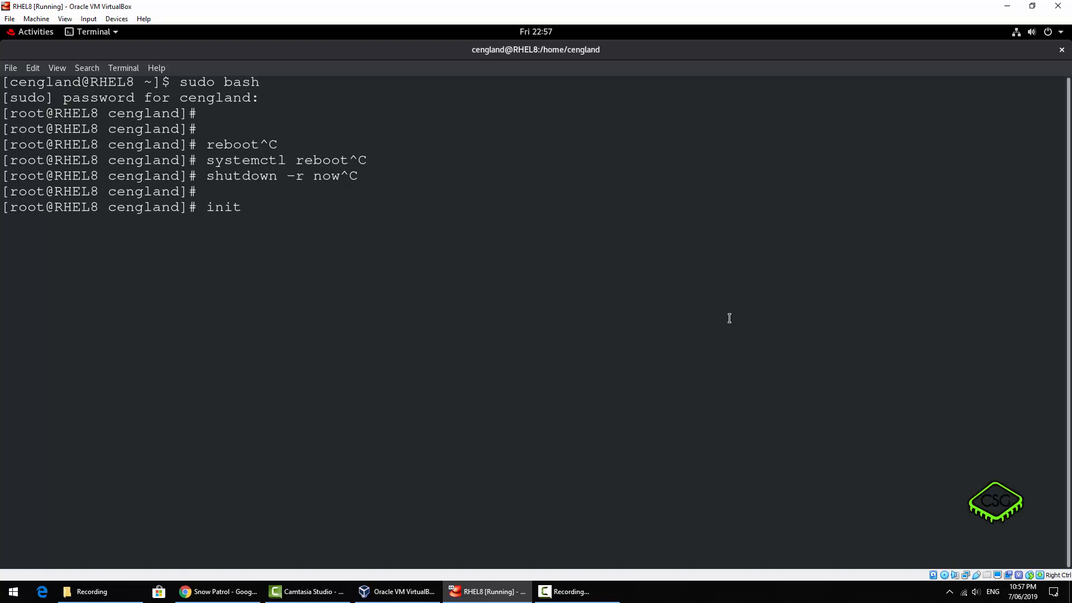
{"action": "type", "text": "6"}
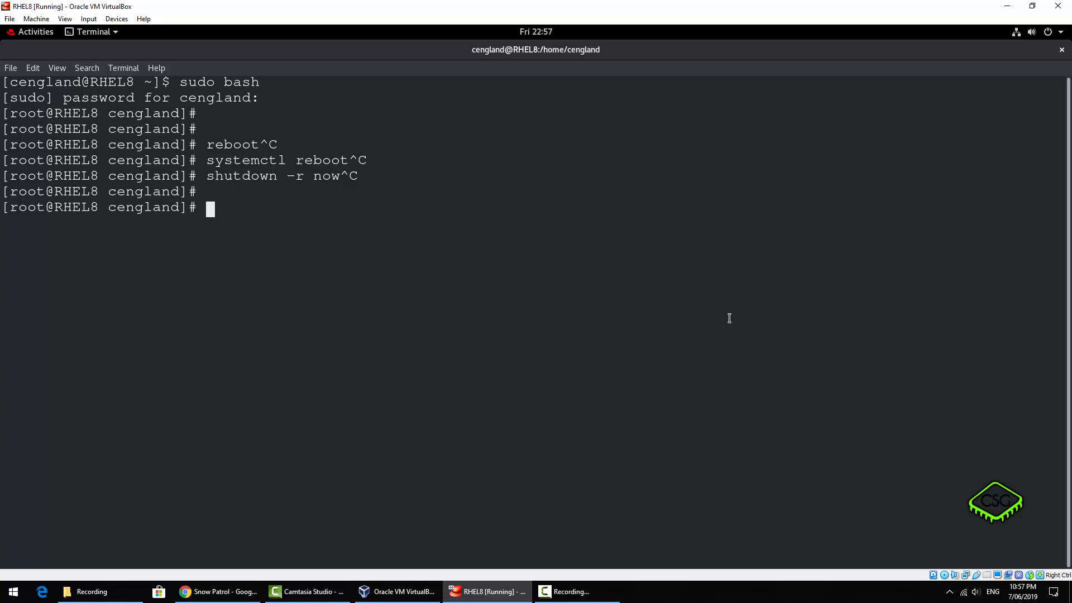
{"action": "type", "text": "init 5"}
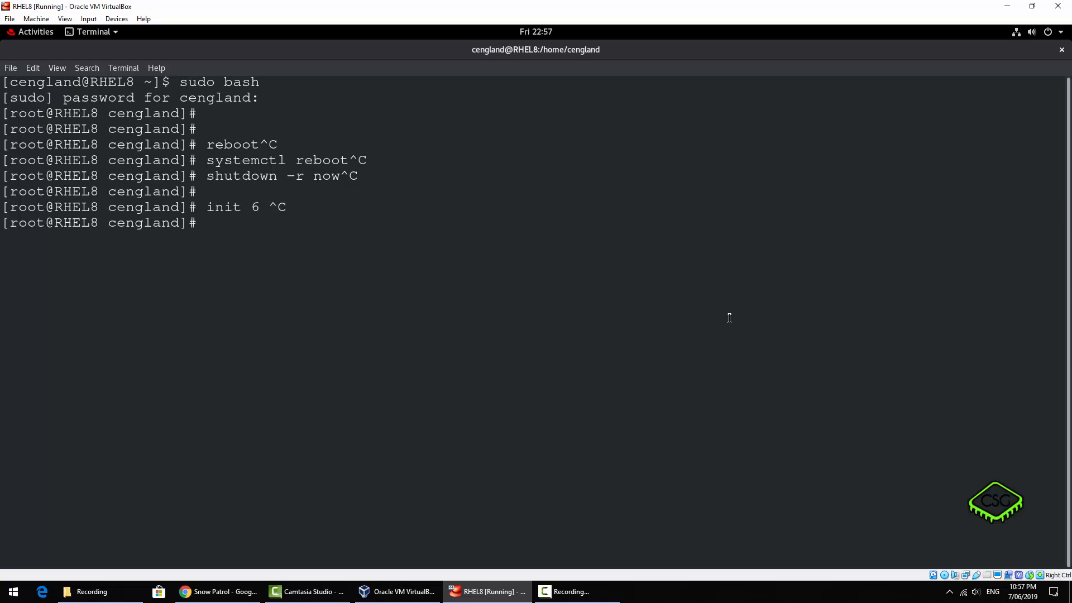
{"action": "type", "text": "teli"}
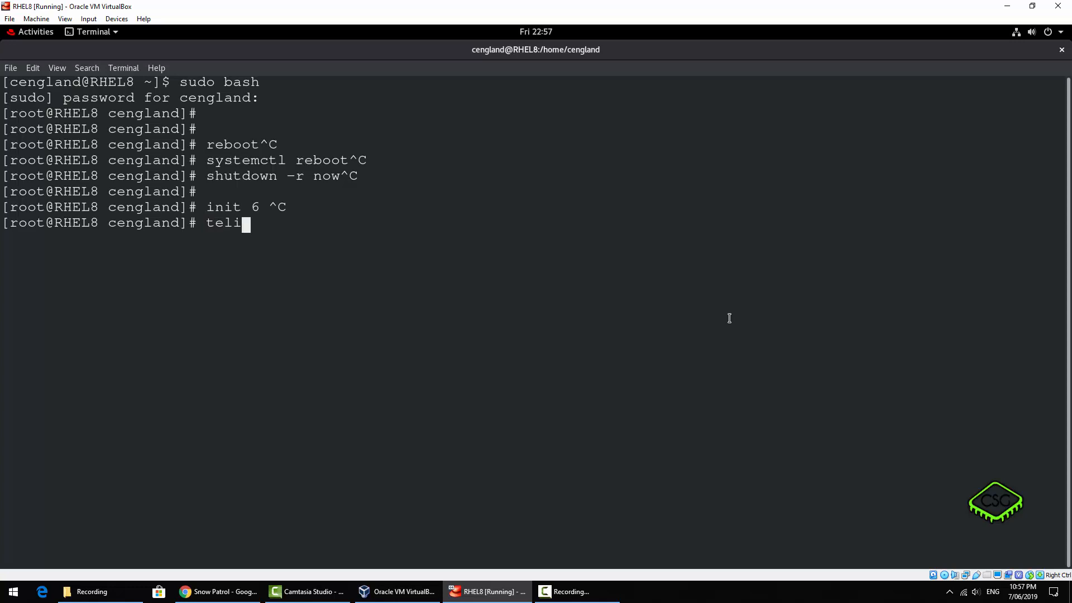
{"action": "type", "text": "nit 6"}
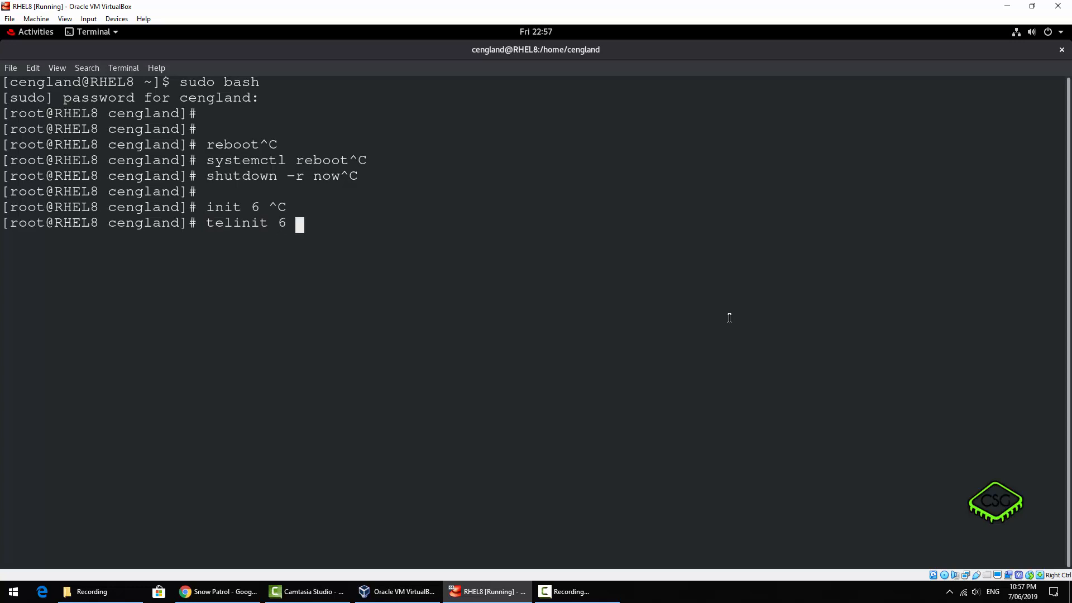
{"action": "key", "text": "ctrl+c"}
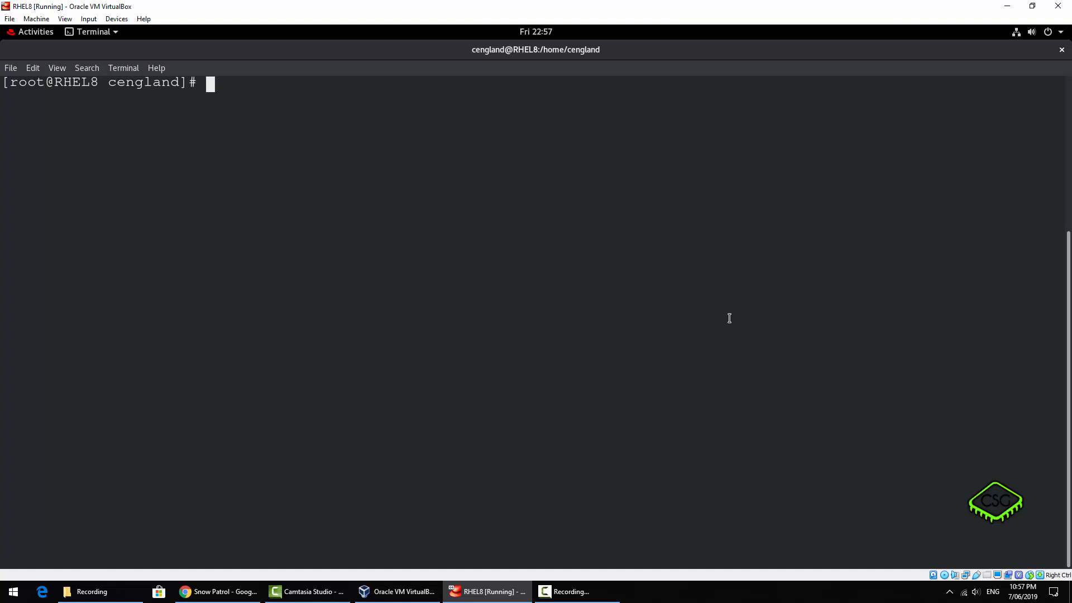
Write halt and systemctl halt, cancelling each with Ctrl+C unrun
{"action": "type", "text": "s"}
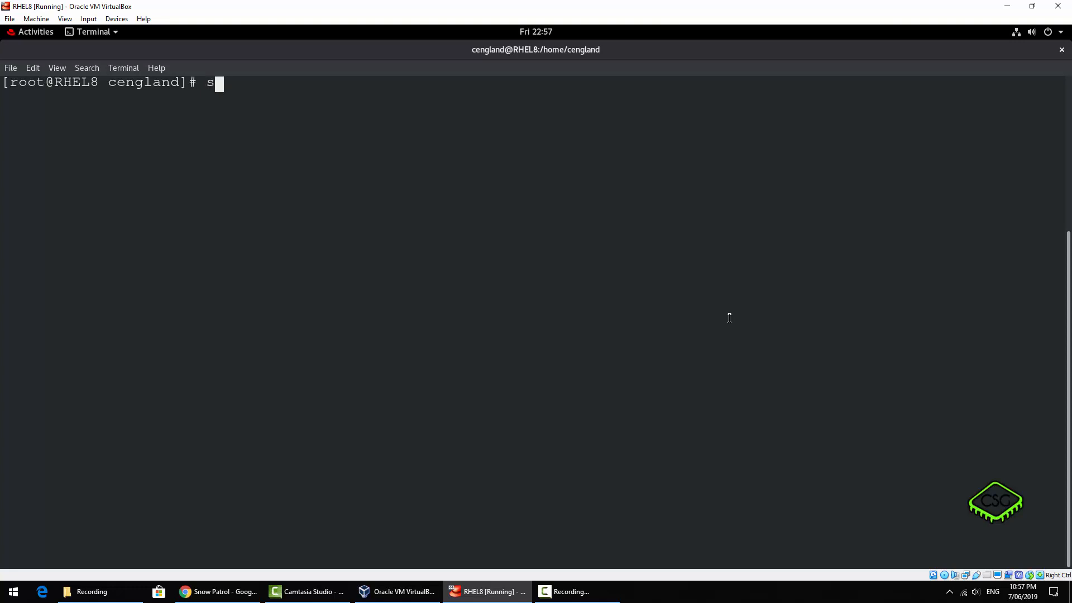
{"action": "key", "text": "BackSpace"}
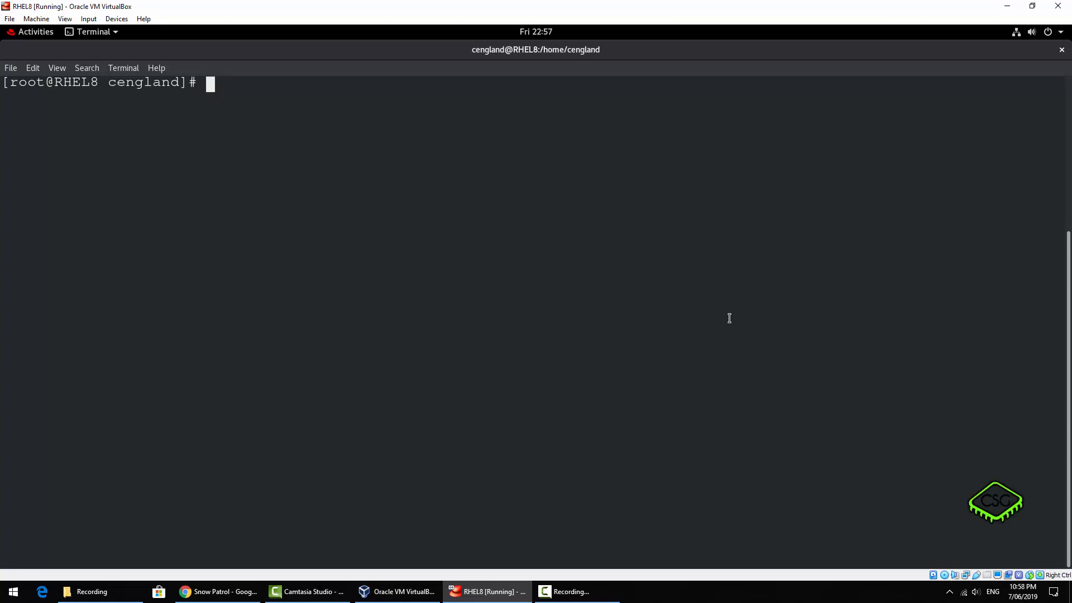
{"action": "type", "text": "halt"}
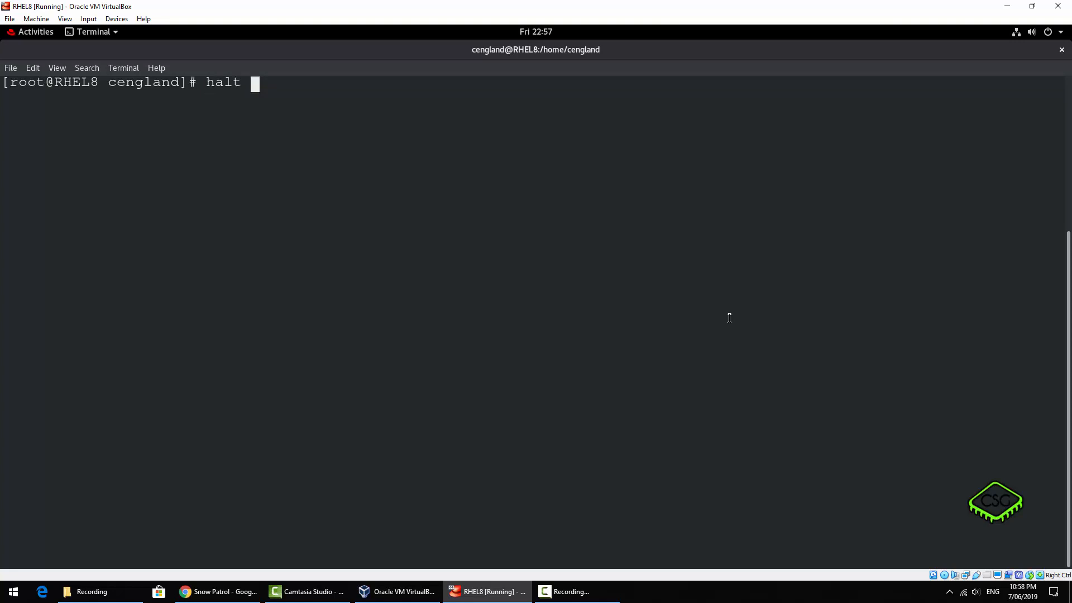
{"action": "key", "text": "ctrl+c"}
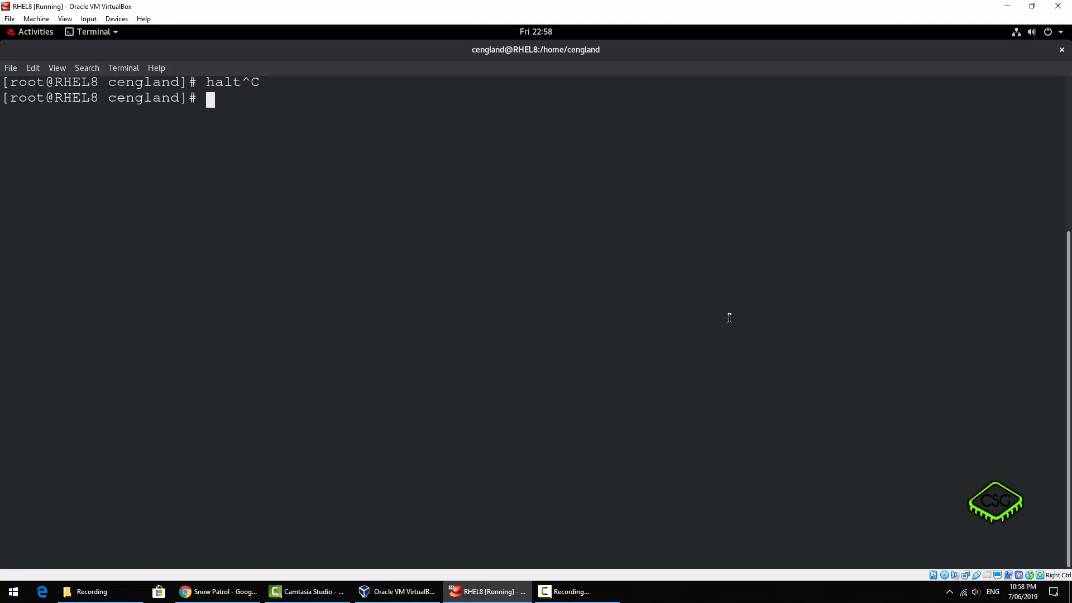
{"action": "type", "text": "systemctl ha"}
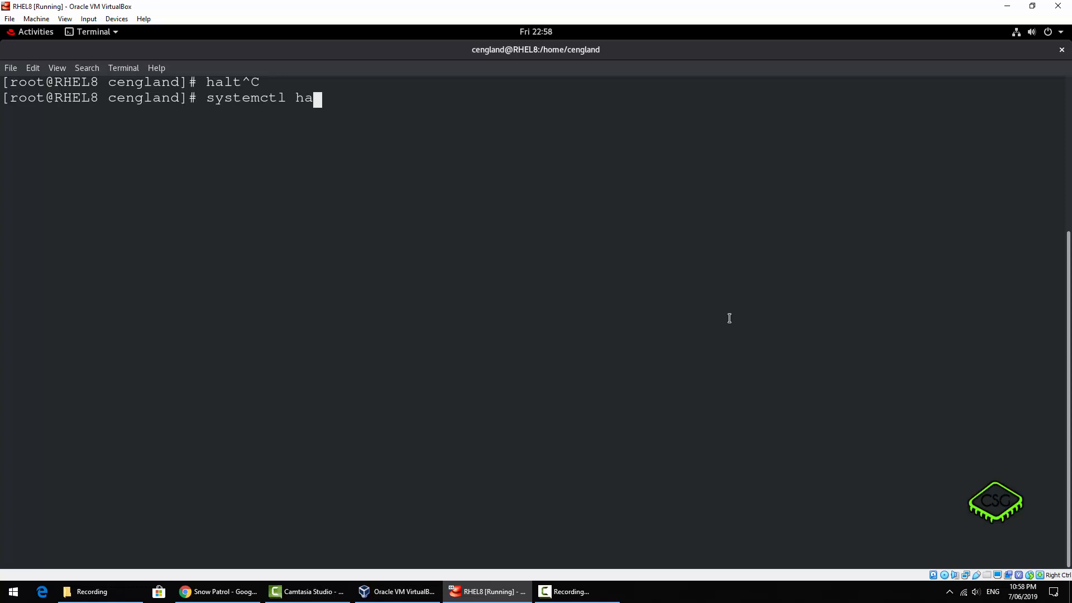
{"action": "type", "text": "lt"}
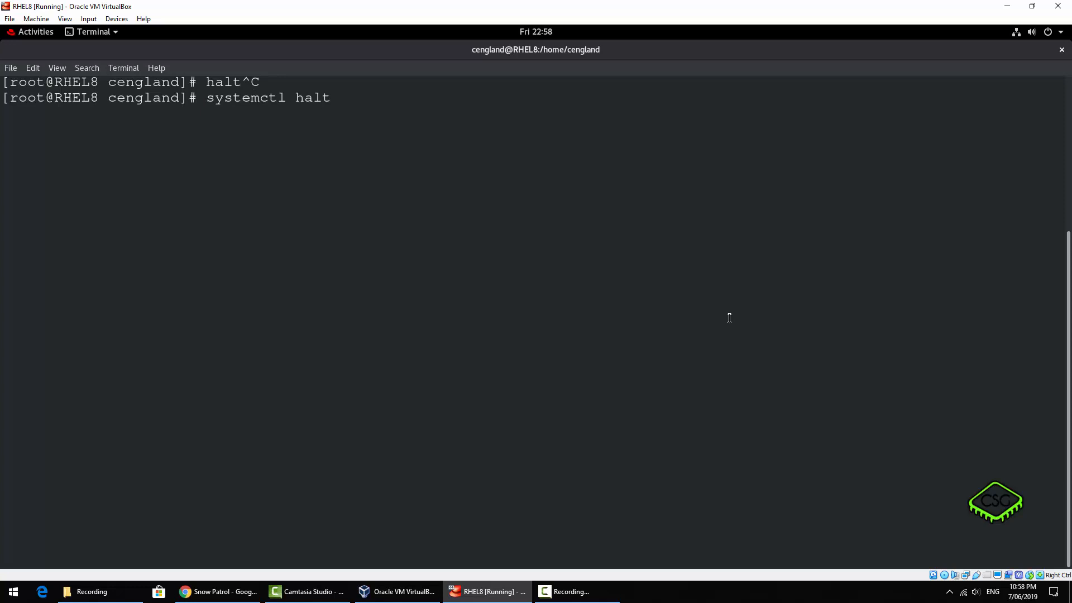
{"action": "key", "text": "ctrl+c"}
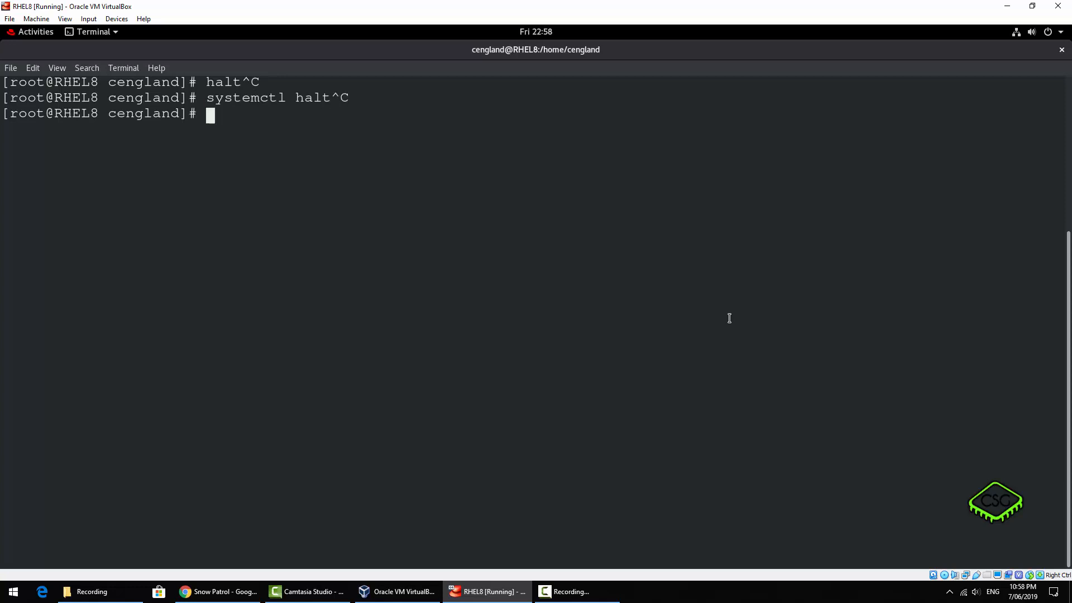
Write init 0, telinit 0 and shutdown -h now unrun, then view info shutdown
{"action": "type", "text": "init 0^C"}
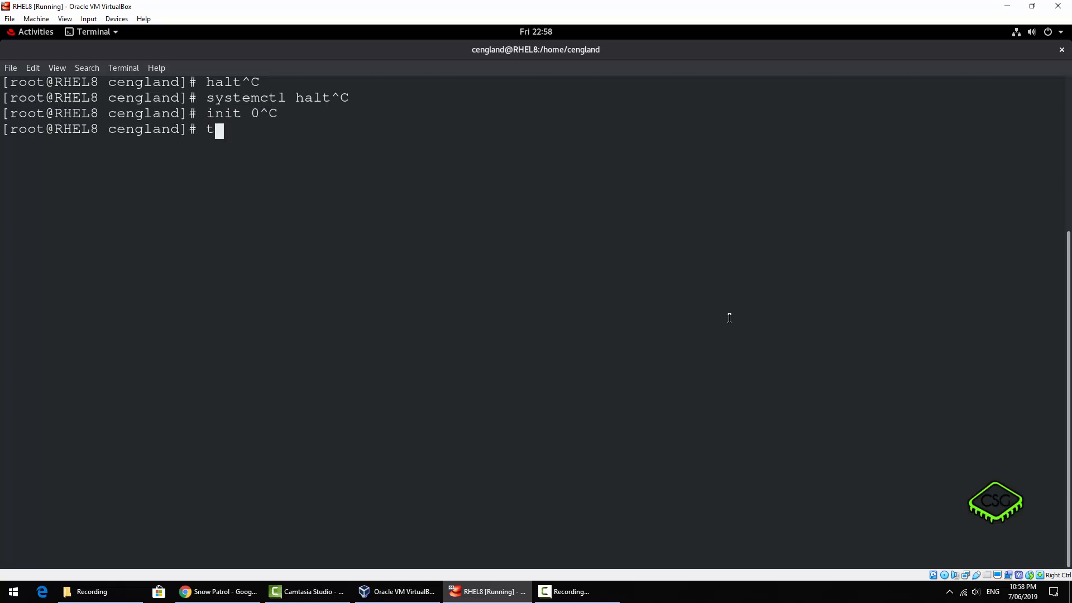
{"action": "type", "text": "elinit 0^C"}
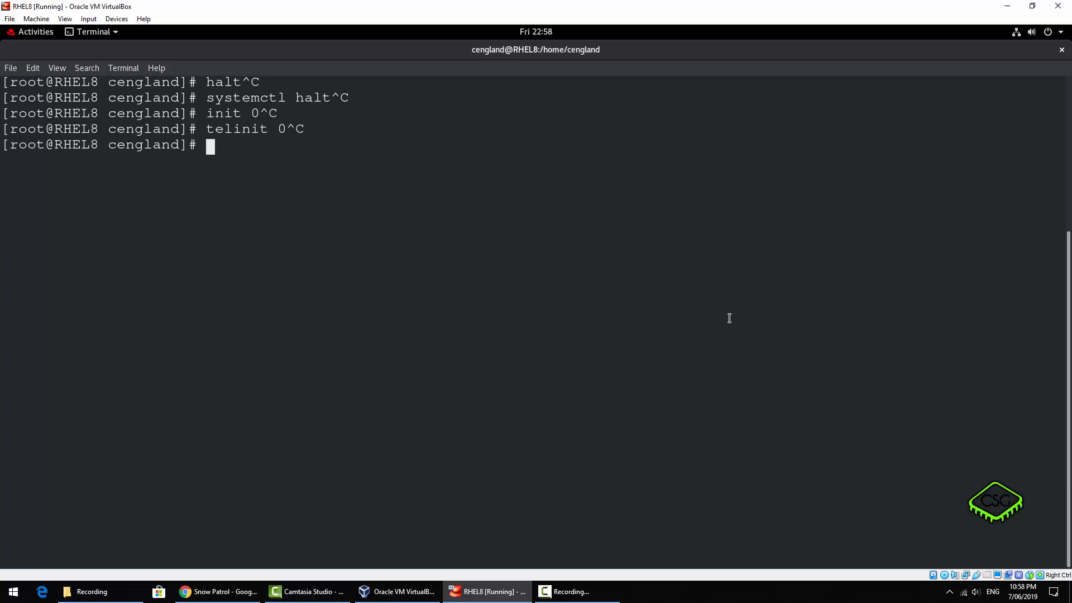
{"action": "type", "text": "shut"}
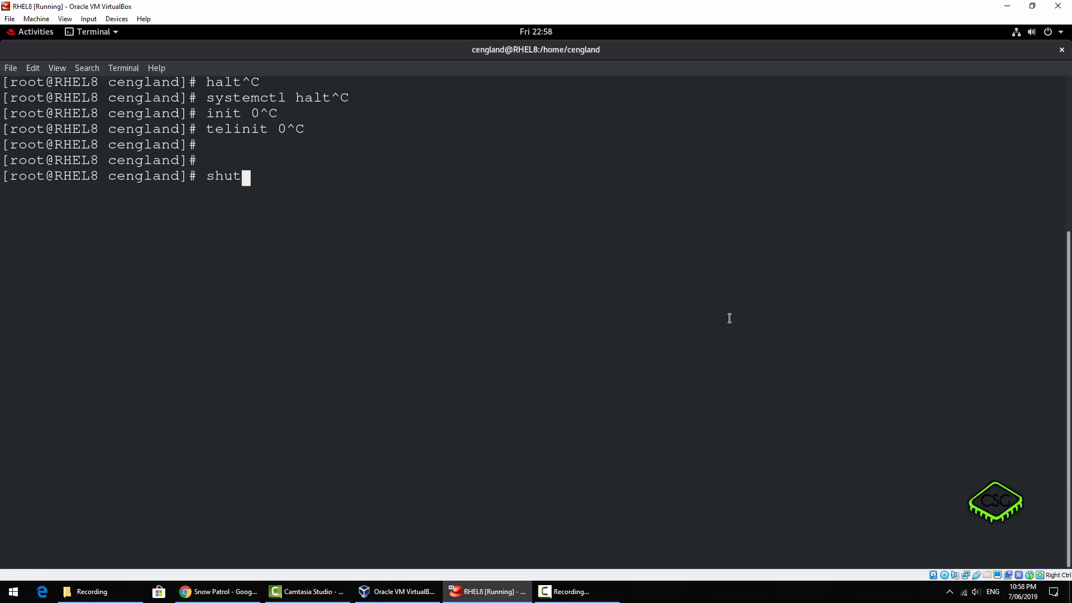
{"action": "type", "text": "down -h"}
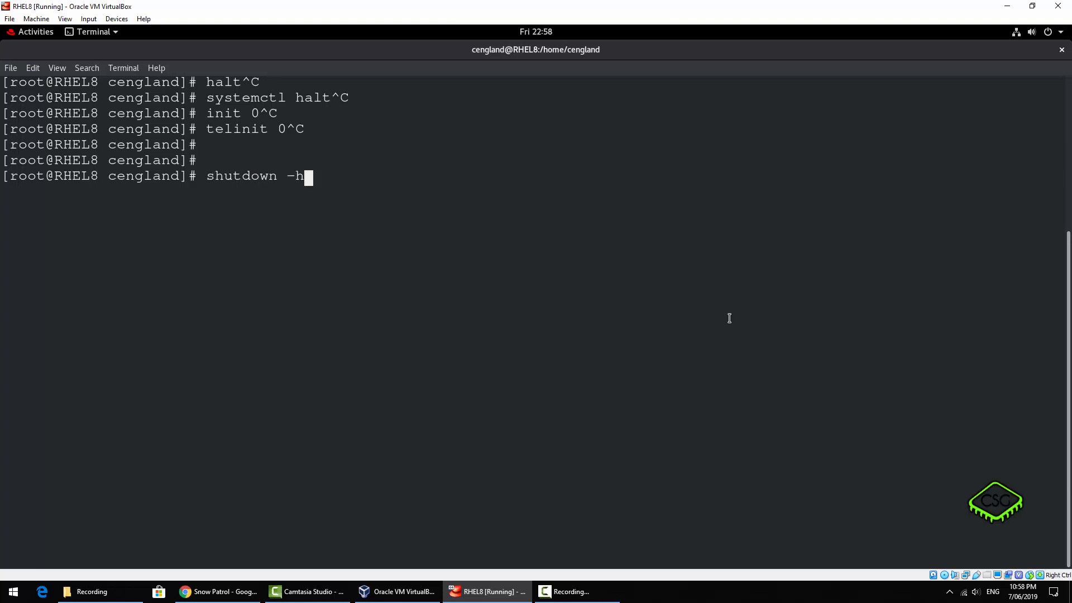
{"action": "type", "text": "now"}
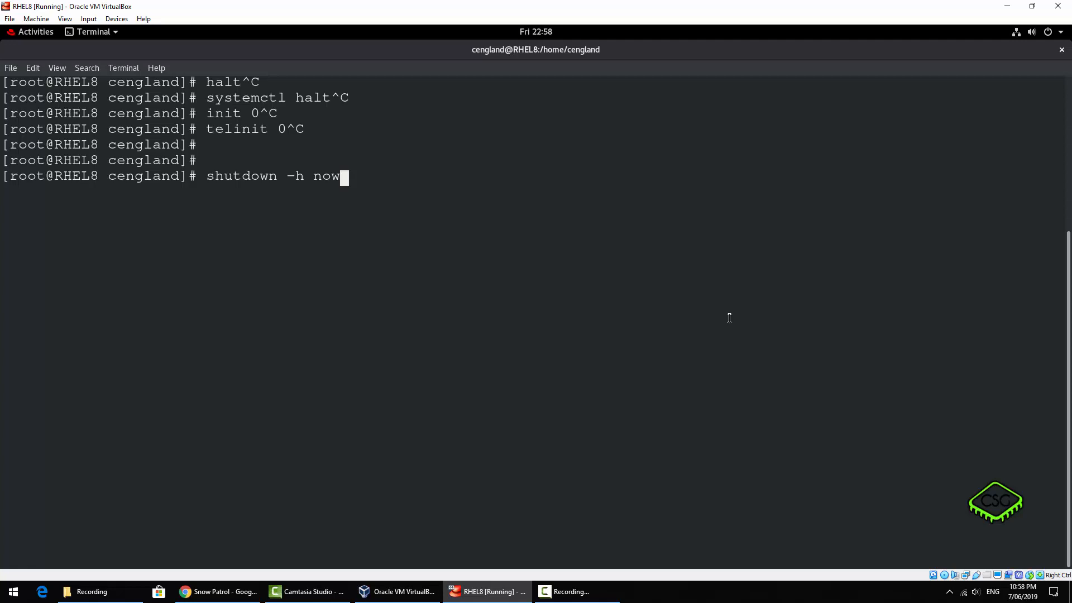
{"action": "type", "text": "info"}
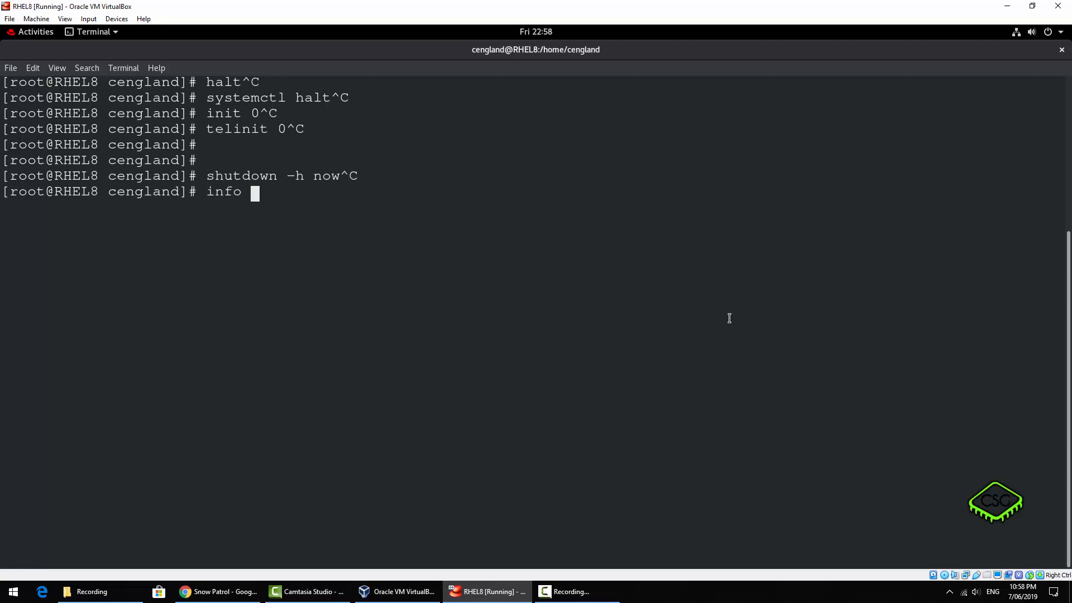
{"action": "type", "text": "shutdown"}
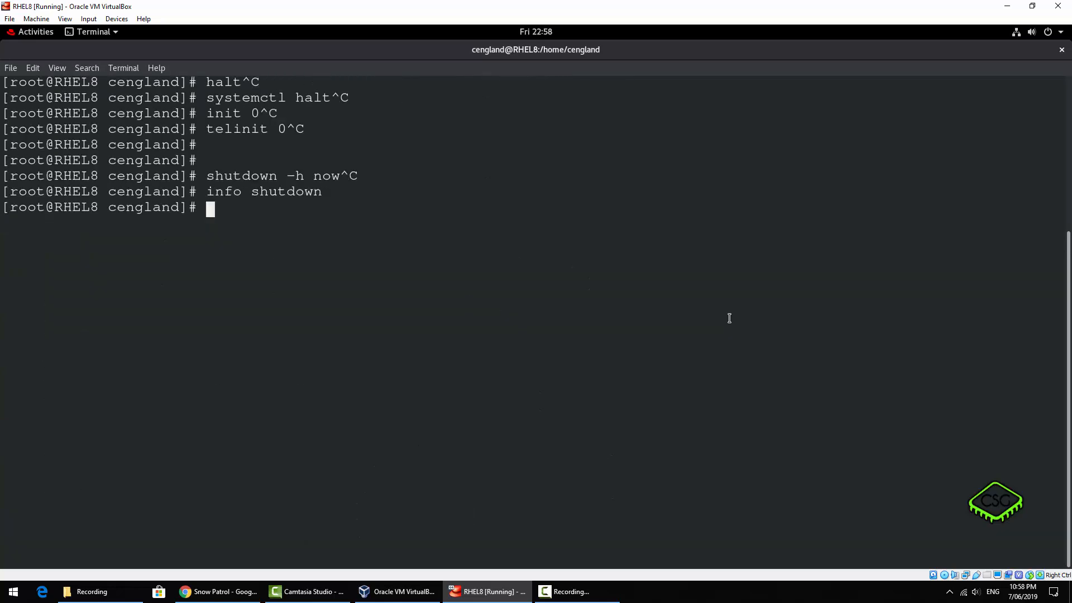
Read the man shutdown page through its OPTIONS section and quit it
{"action": "type", "text": "man shu"}
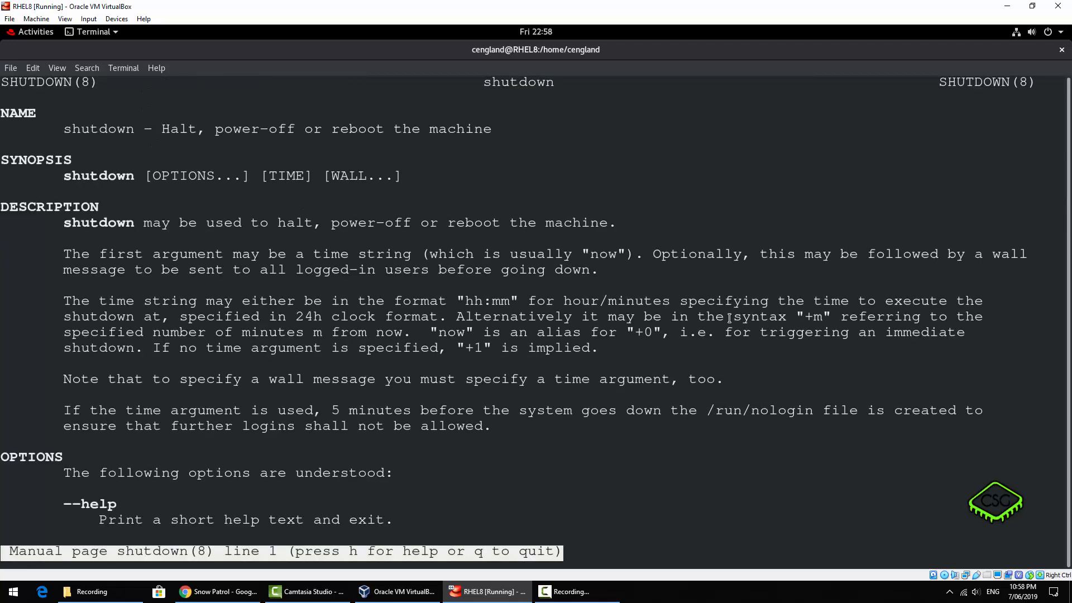
{"action": "scroll", "scroll_direction": "down", "scroll_amount": 3}
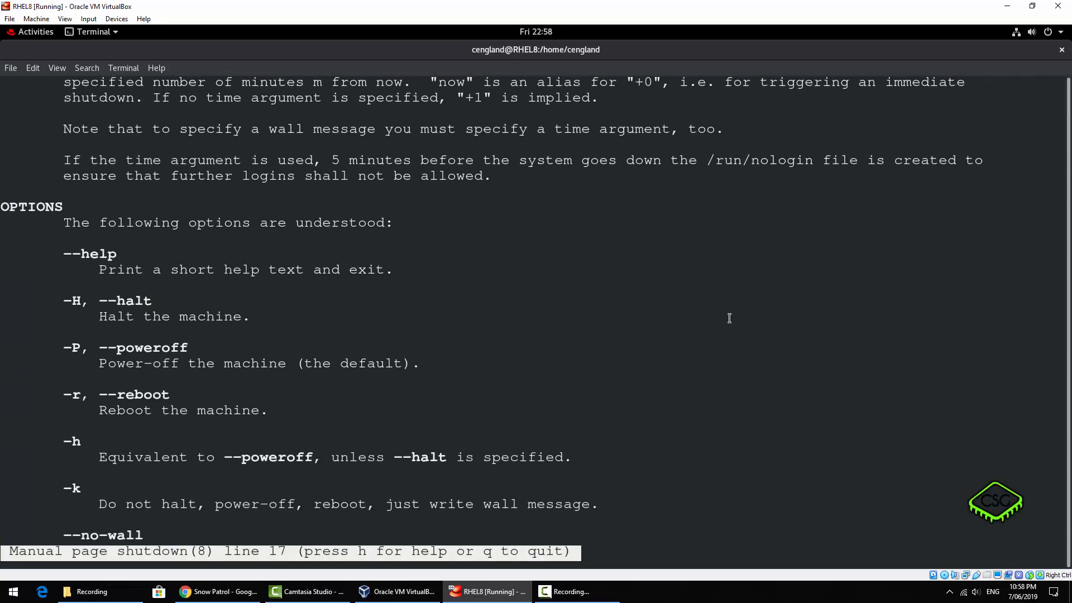
{"action": "scroll", "scroll_direction": "down", "scroll_amount": 3}
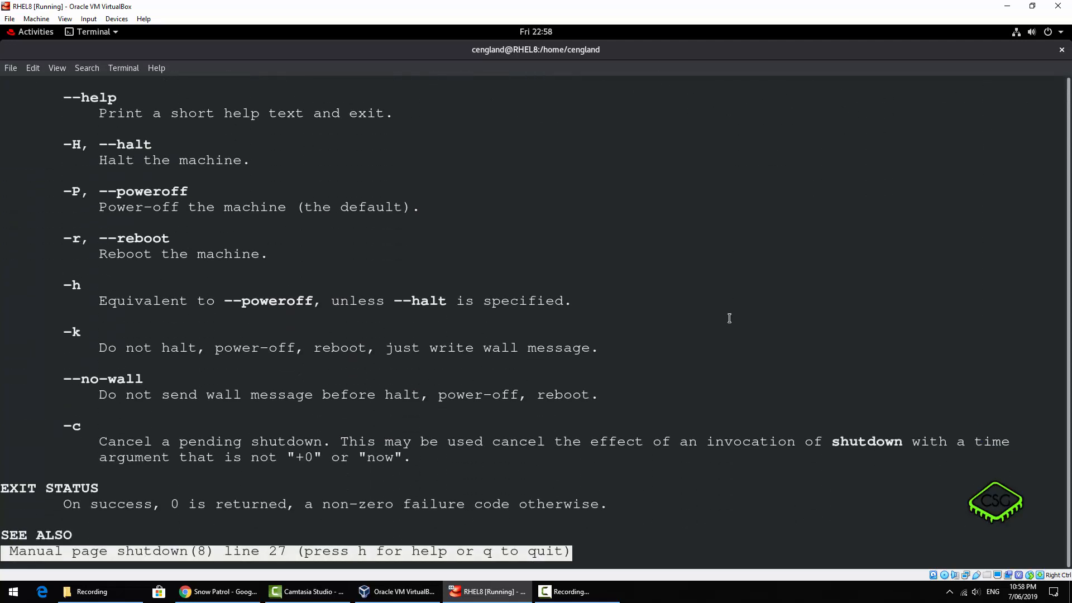
{"action": "scroll", "scroll_direction": "down", "scroll_amount": 3}
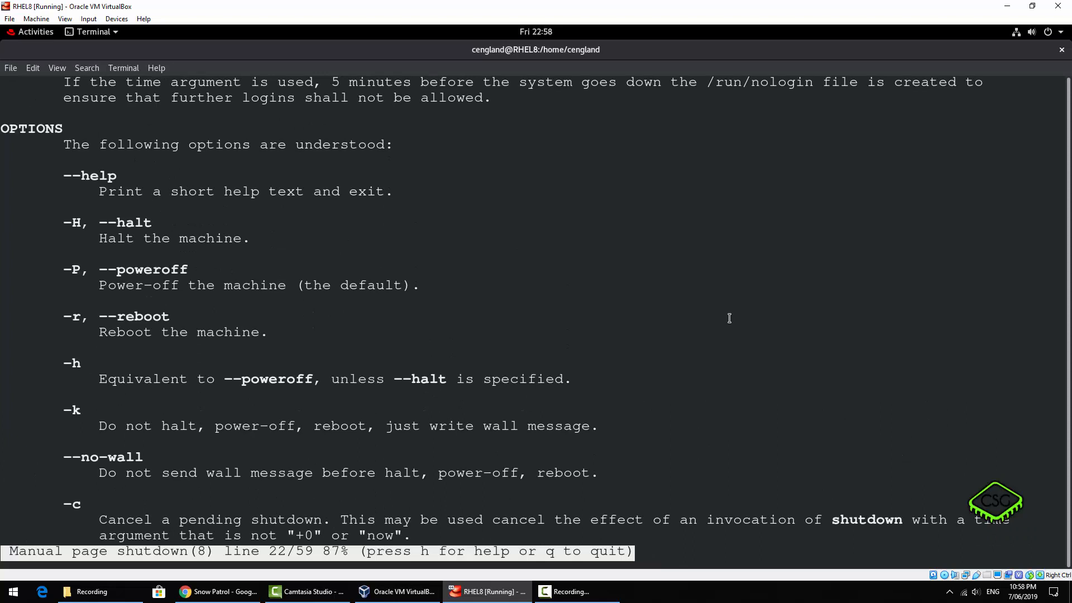
{"action": "key", "text": "q"}
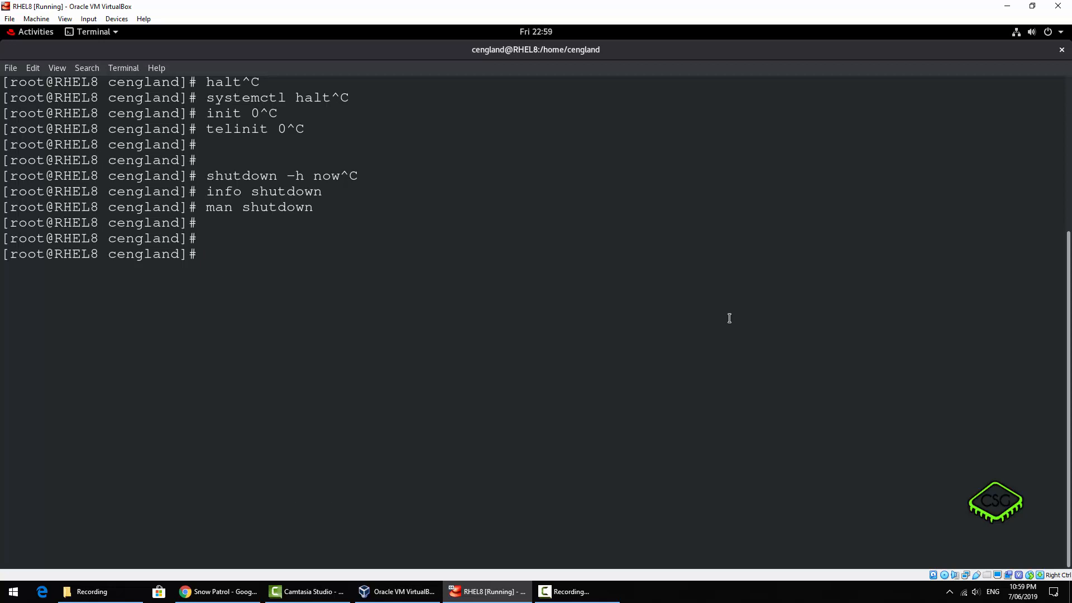
Clear the screen, then write poweroff and systemctl poweroff cancelled unrun
{"action": "type", "text": "cl"}
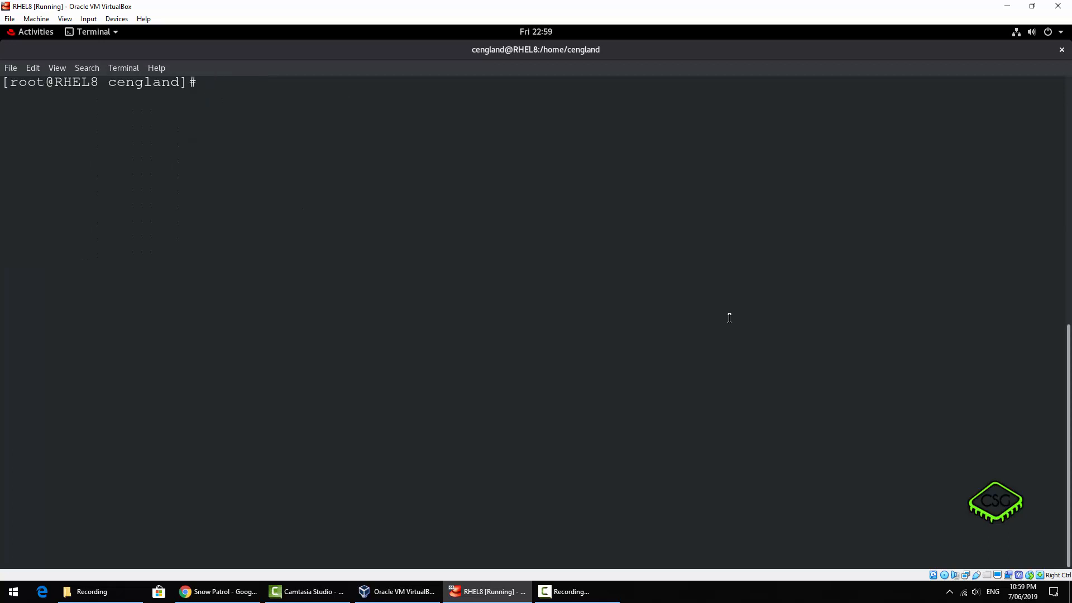
{"action": "type", "text": "power"}
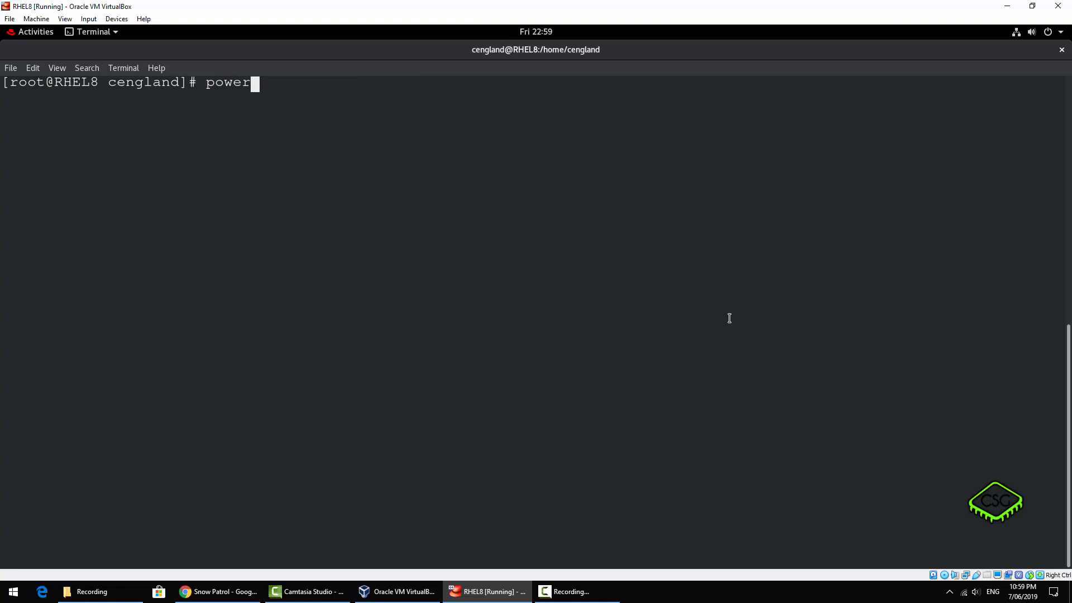
{"action": "type", "text": "off"}
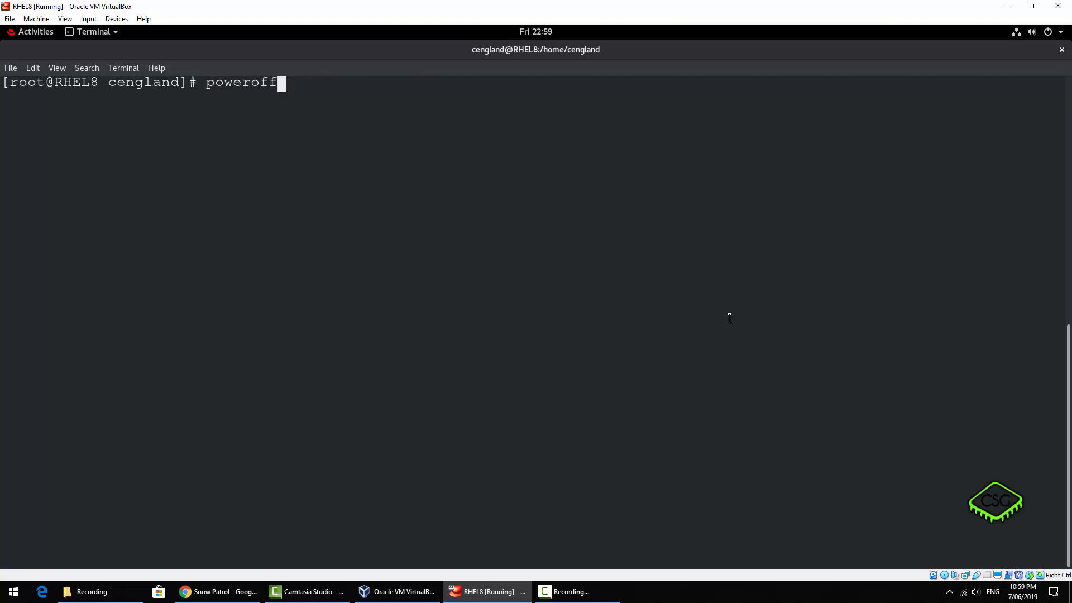
{"action": "type", "text": "sys"}
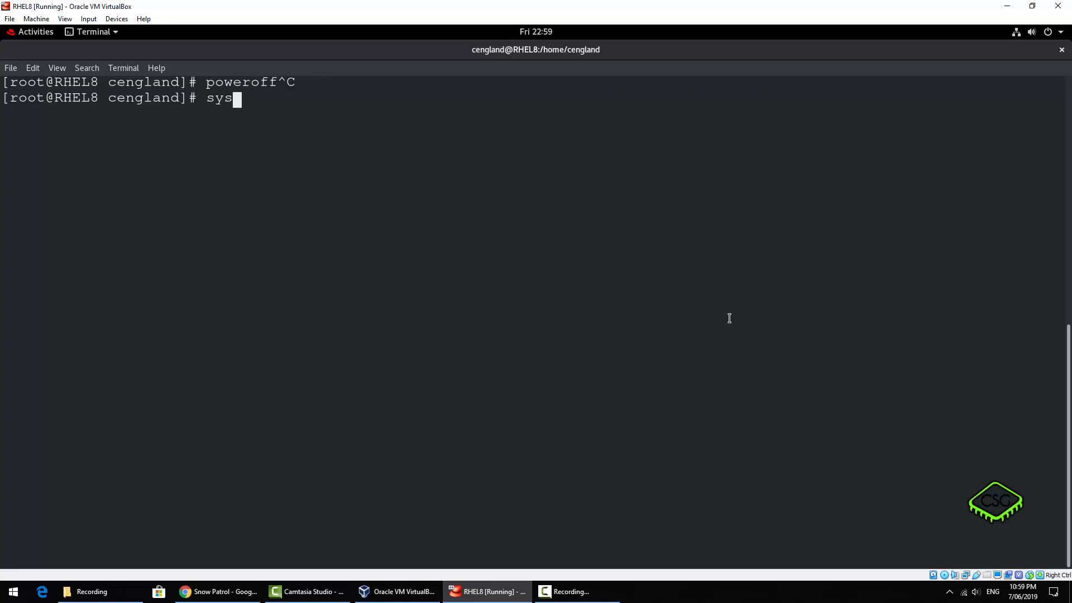
{"action": "type", "text": "temctl"}
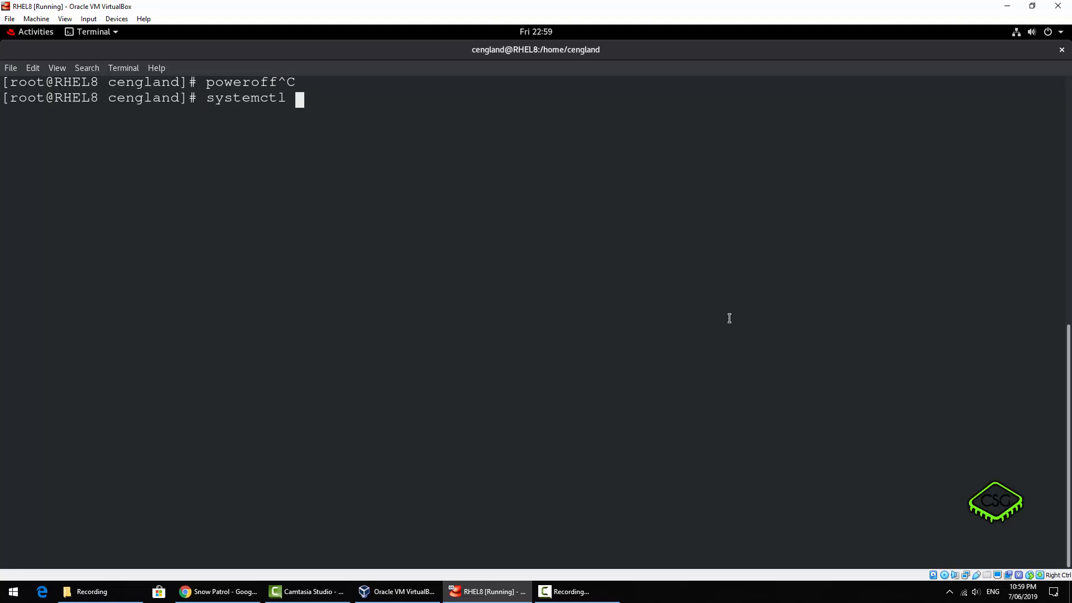
{"action": "type", "text": "power"}
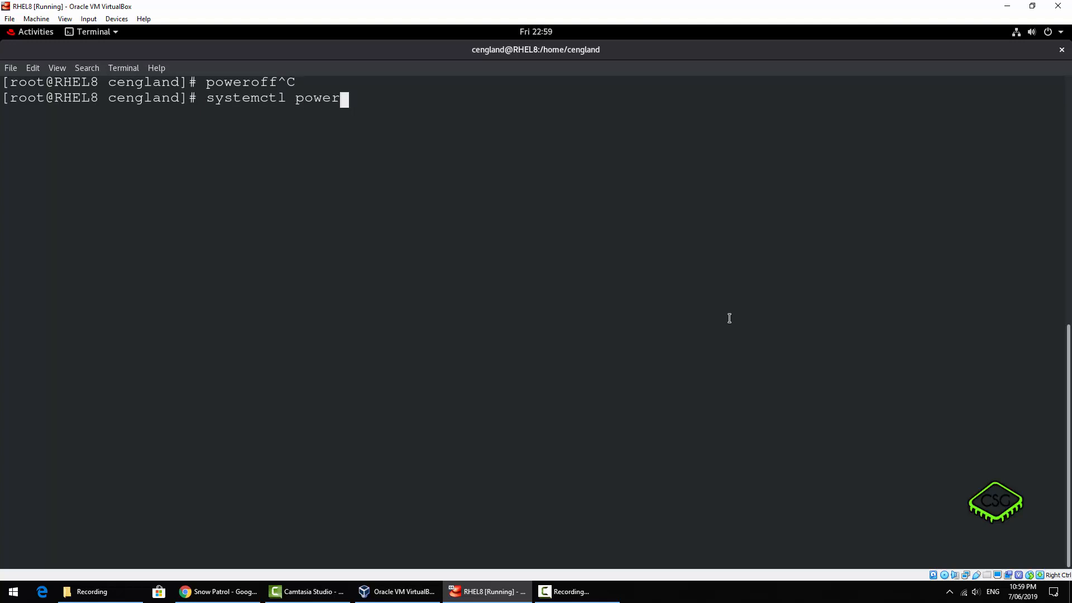
{"action": "type", "text": "off"}
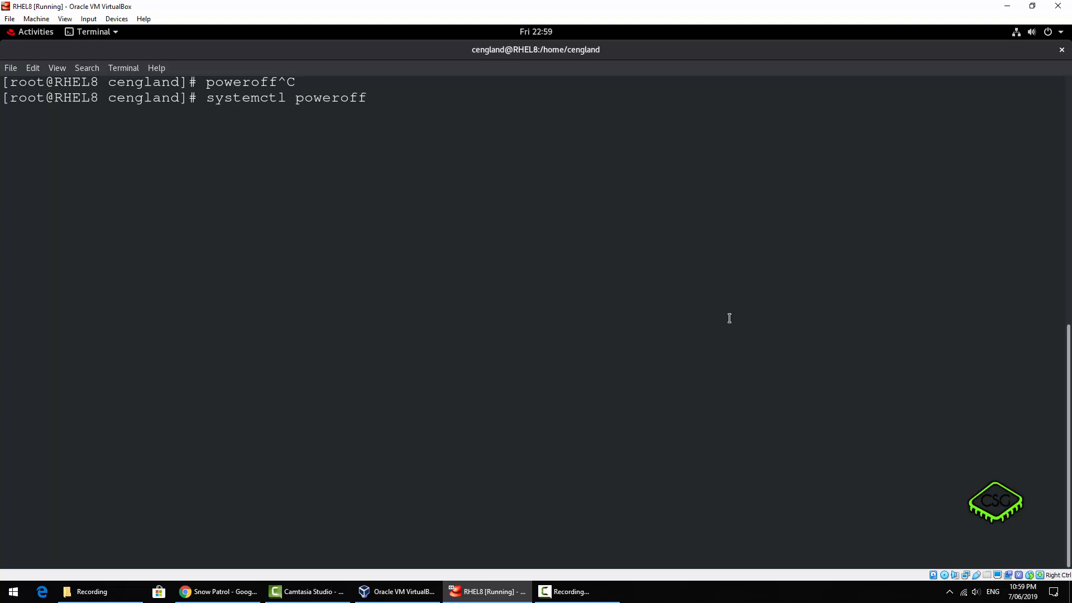
{"action": "key", "text": "ctrl+c"}
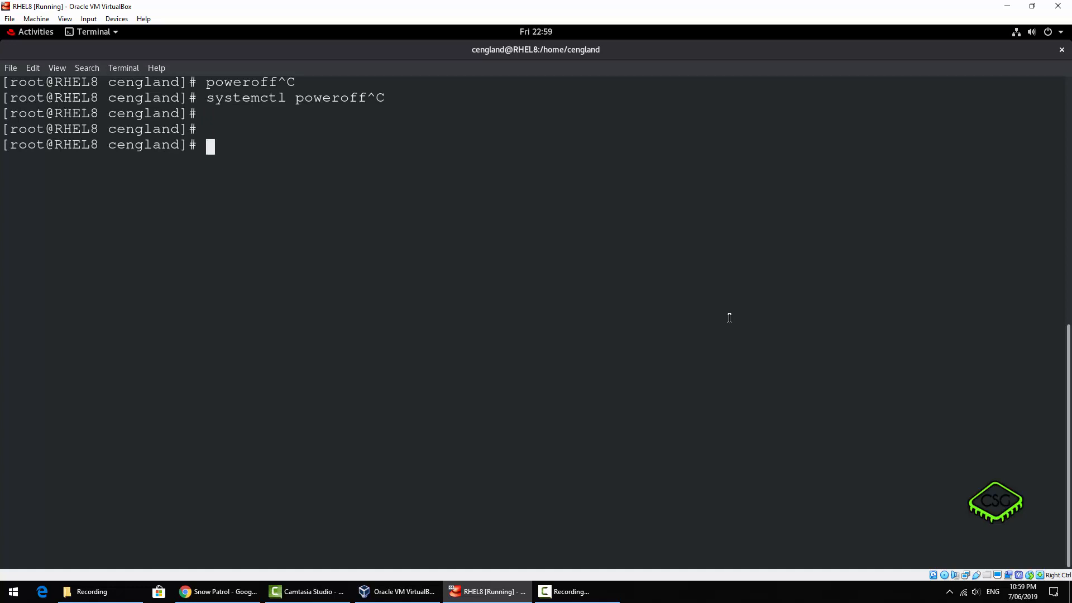
Actually run shutdown, restart the VM, regain root with sudo bash and run poweroff
{"action": "type", "text": "shud"}
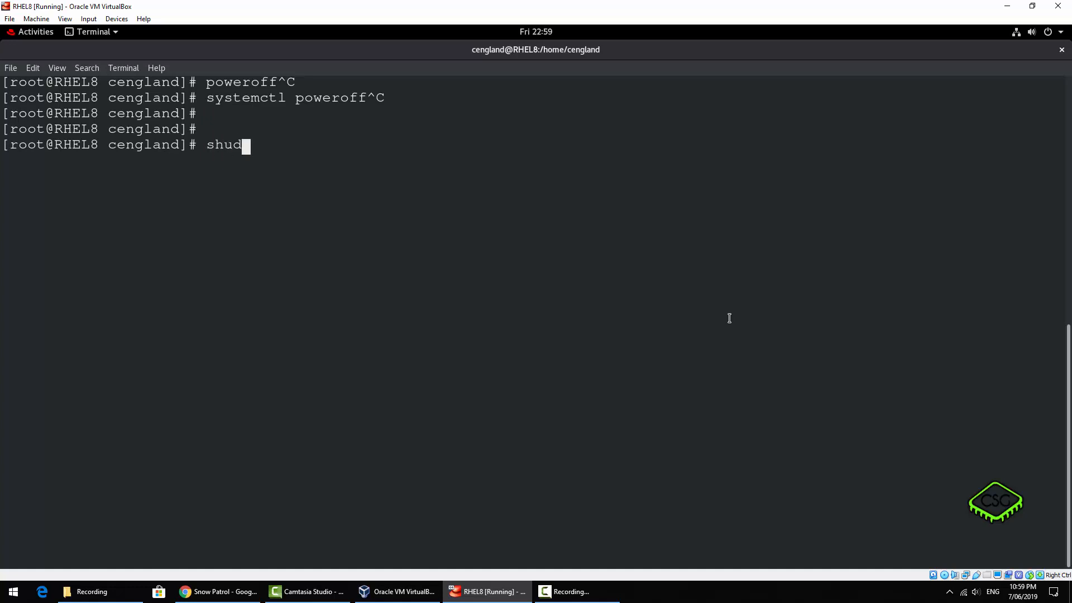
{"action": "type", "text": "own"}
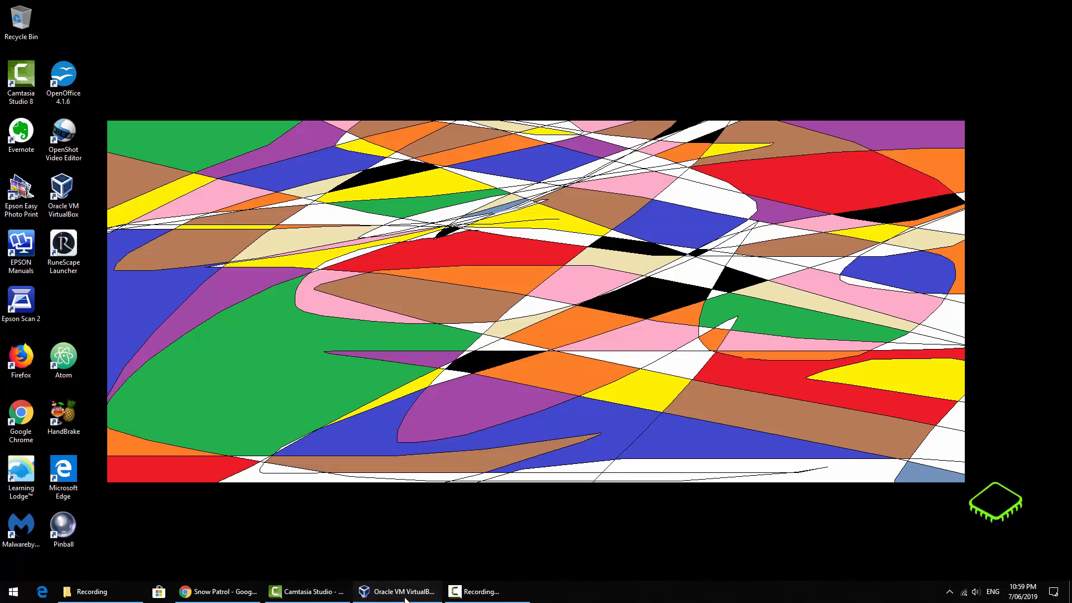
{"action": "left_click", "coordinate": [400, 592]}
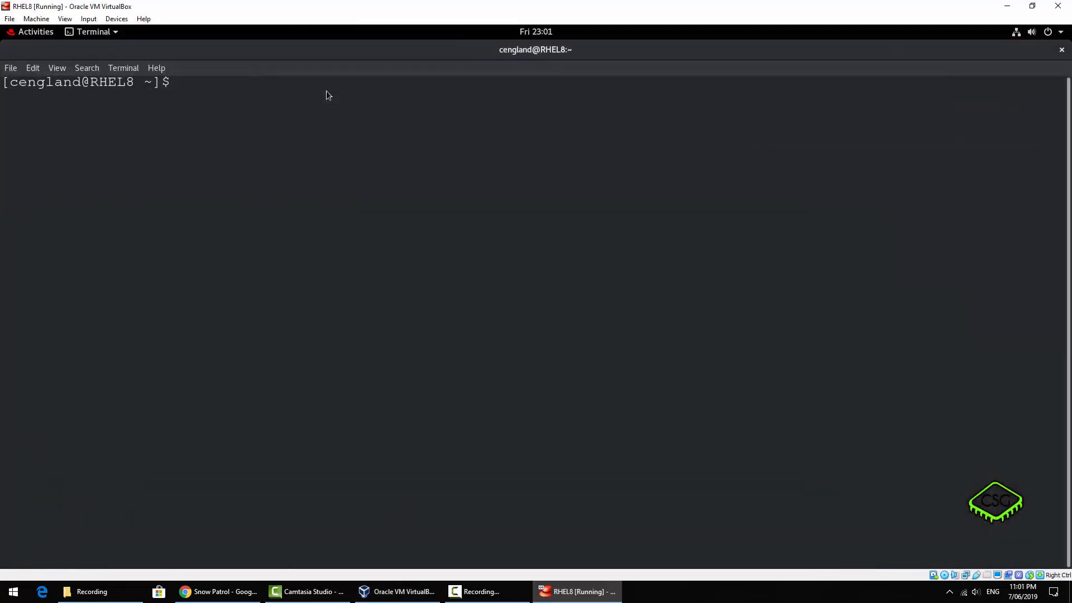
{"action": "type", "text": "sudo bash"}
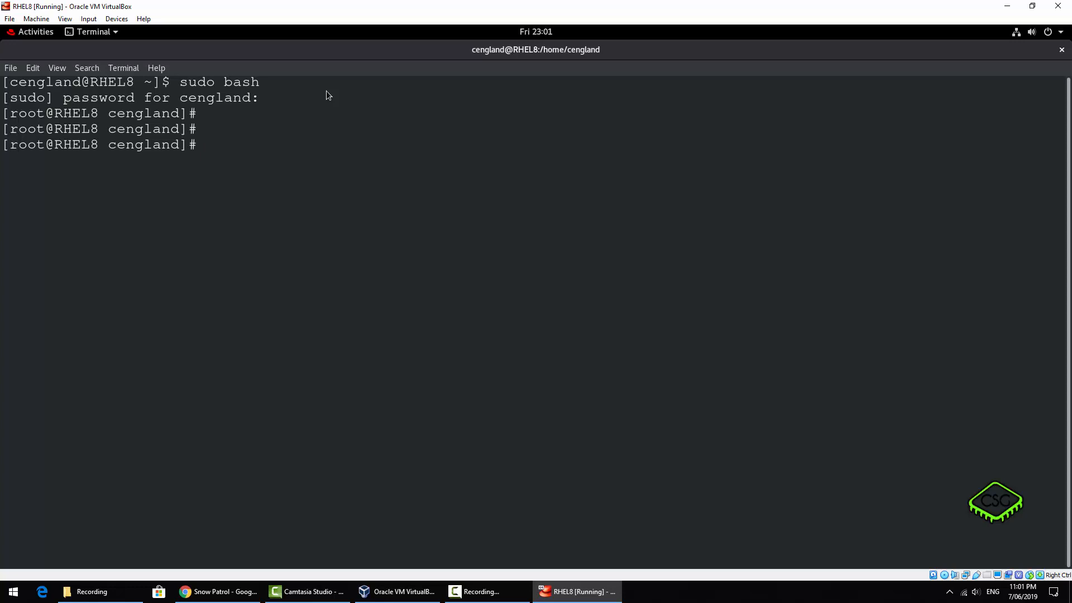
{"action": "type", "text": "p"}
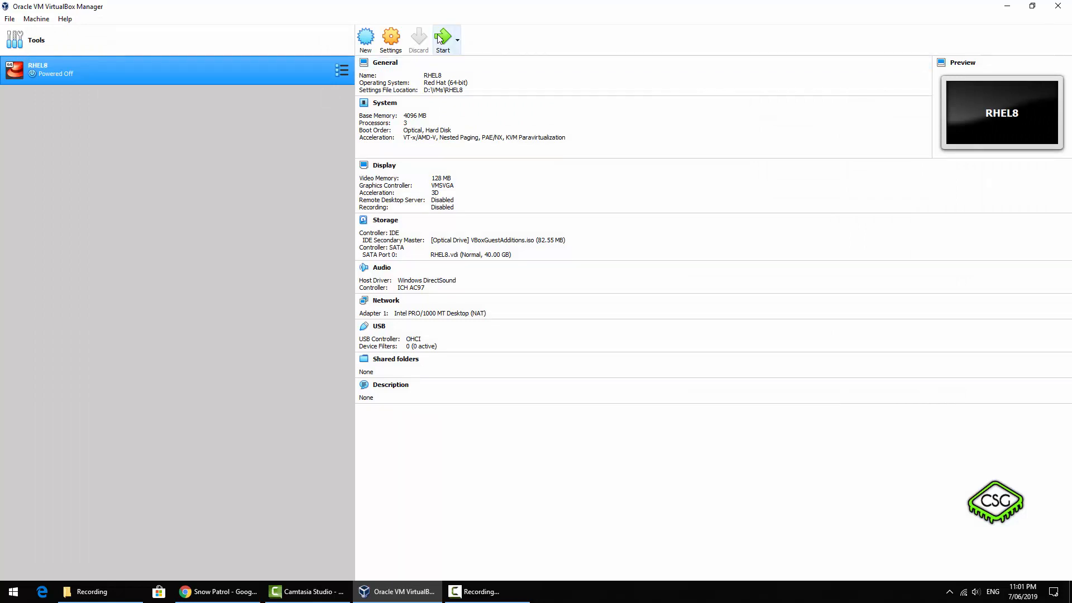
Start the RHEL8 VM again and get a root shell via sudo bash
{"action": "left_click", "coordinate": [443, 38]}
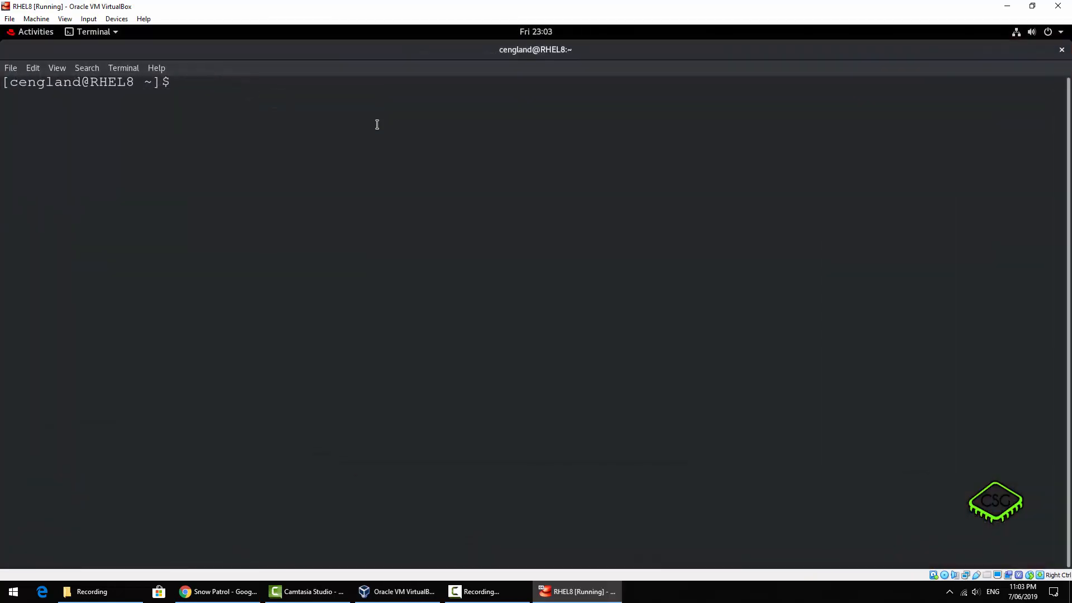
{"action": "type", "text": "sudo bash"}
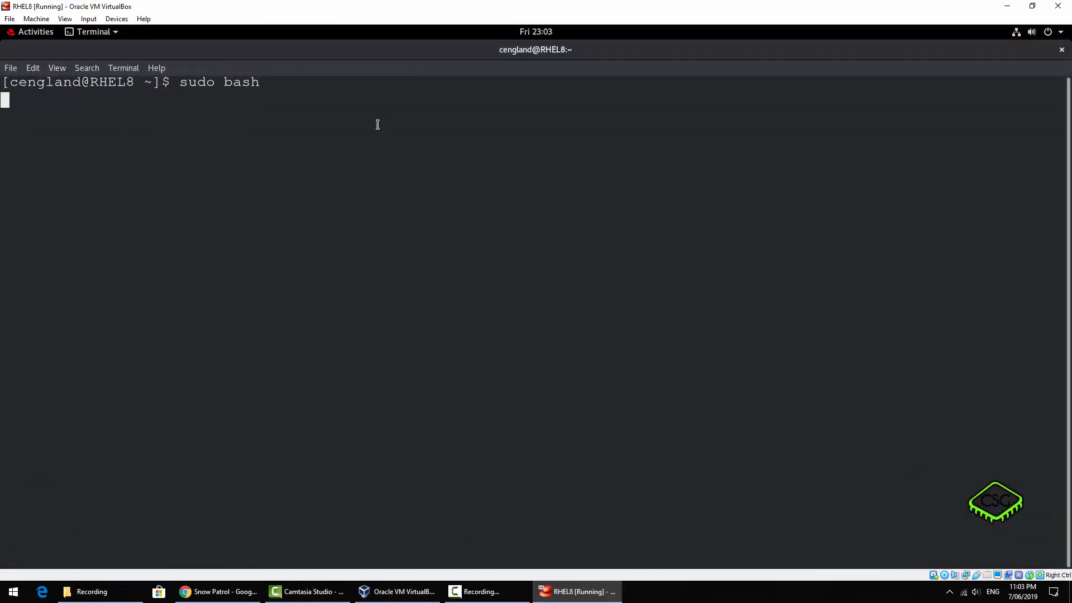
{"action": "key", "text": "Return"}
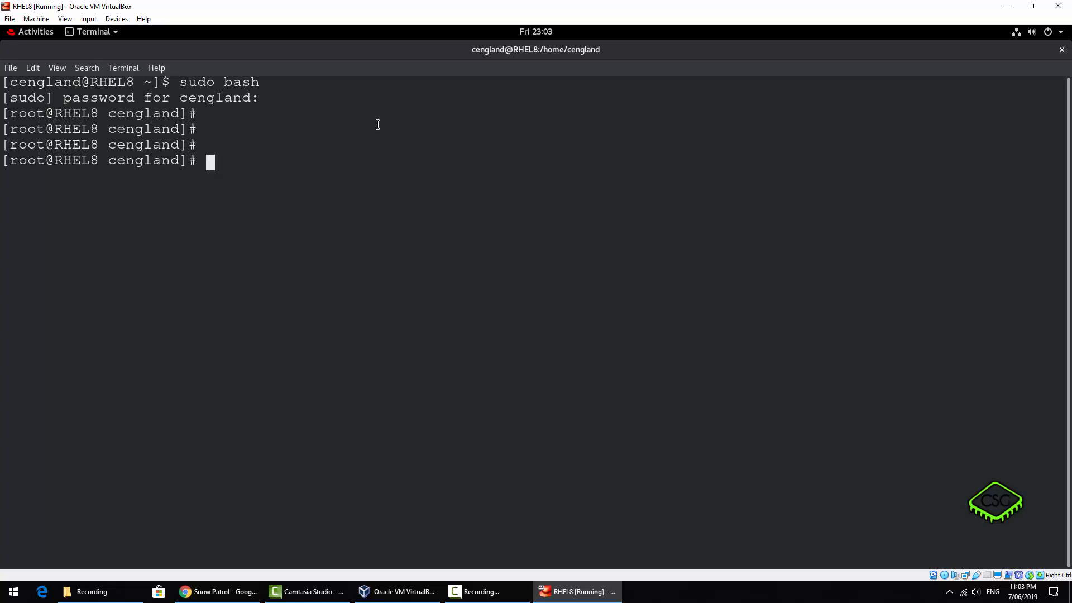
{"action": "type", "text": "s"}
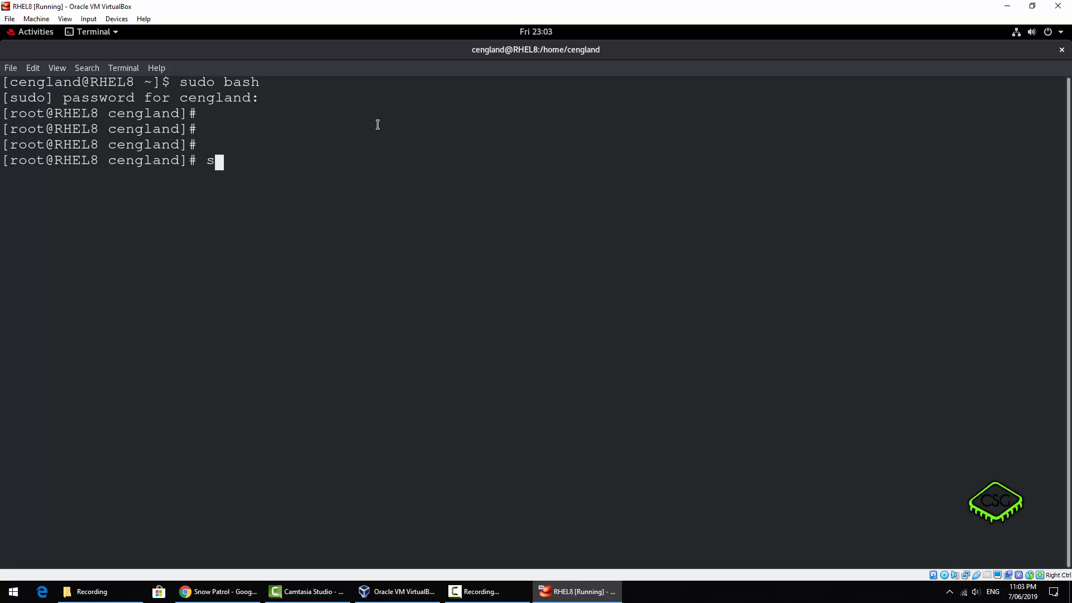
Write systemctl suspend and systemctl hibernate, cancelling each unrun
{"action": "type", "text": "ystemc"}
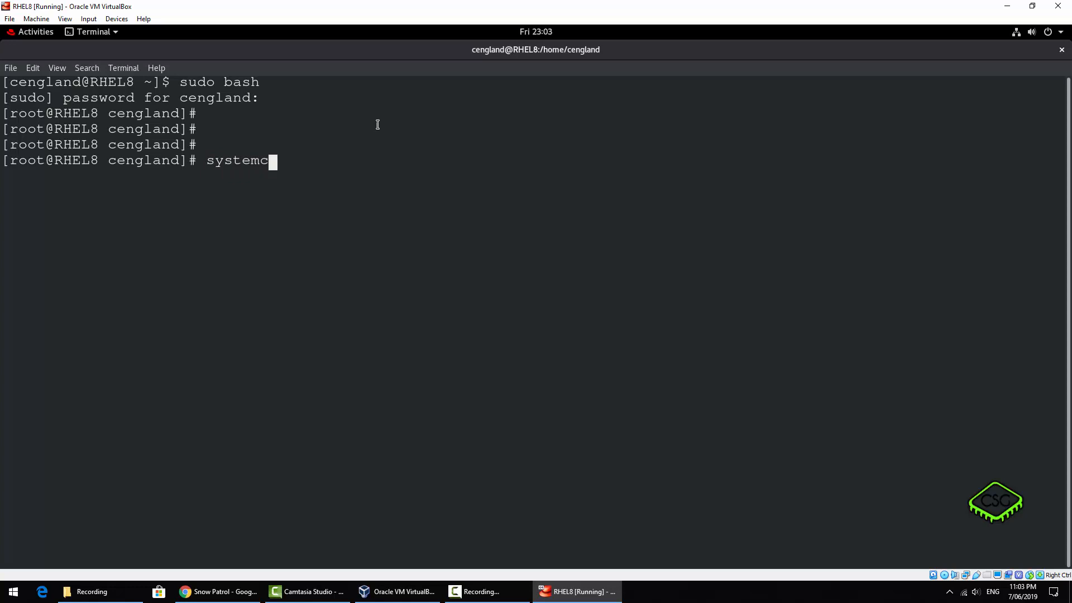
{"action": "type", "text": "tl suspe"}
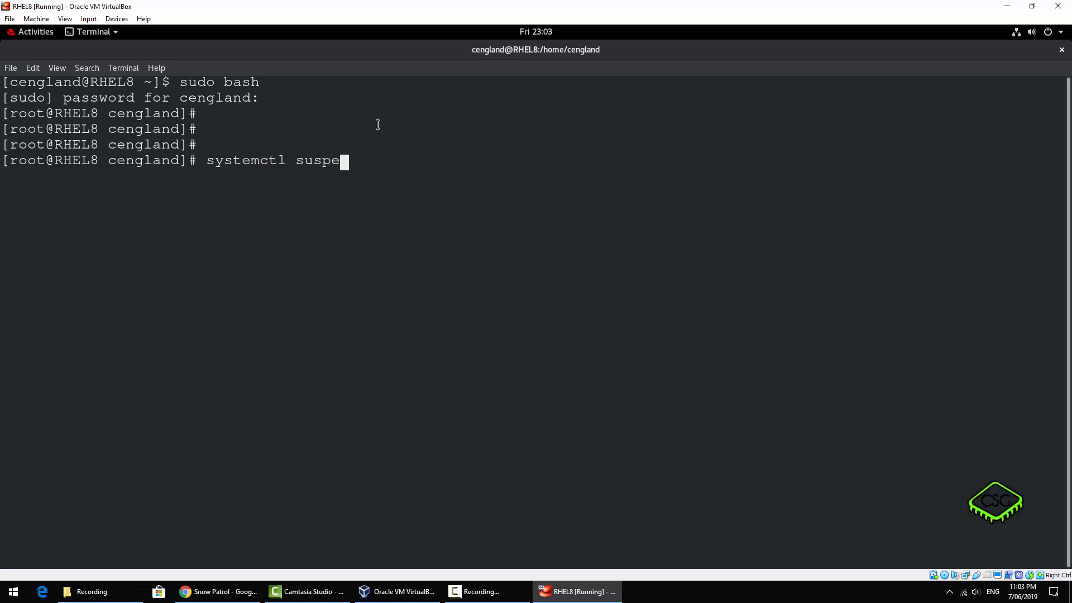
{"action": "type", "text": "nd^C"}
{"action": "type", "text": "systemctl"}
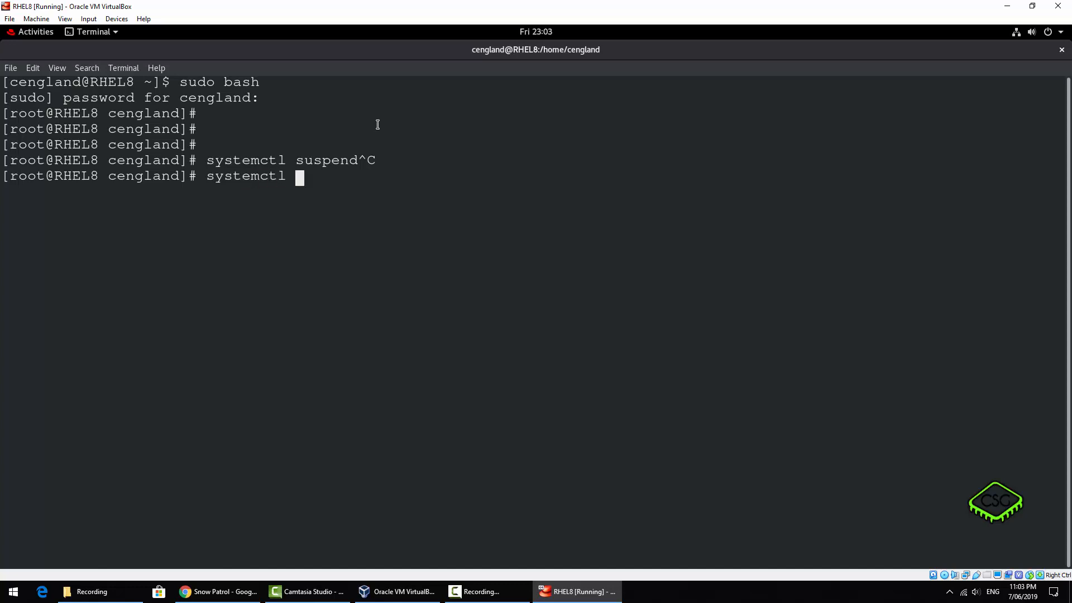
{"action": "type", "text": "hibern"}
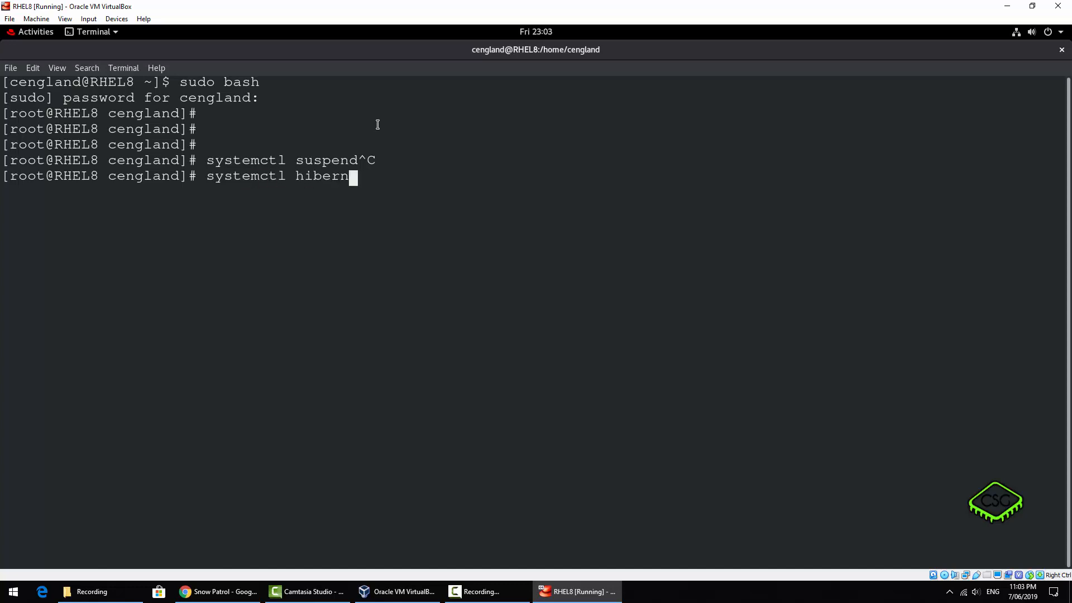
{"action": "type", "text": "ate"}
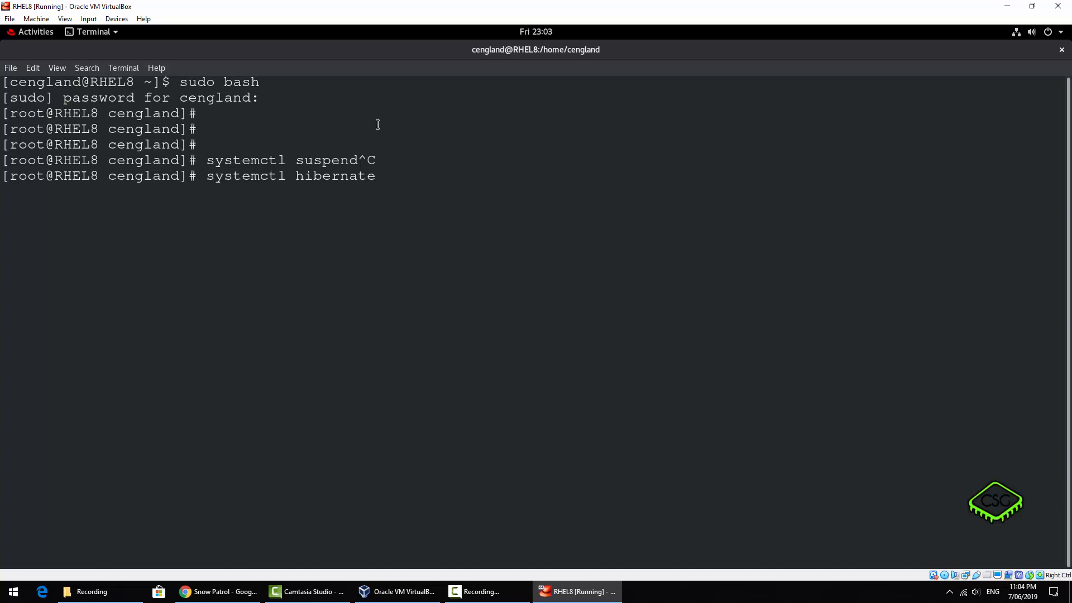
{"action": "key", "text": "ctrl+c"}
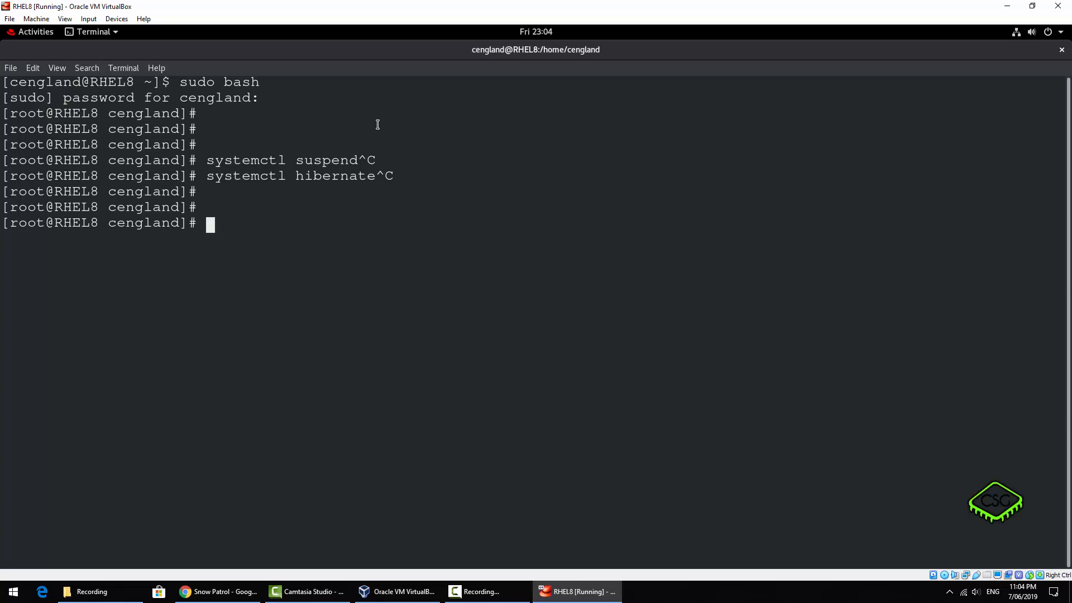
Write systemctl hybrid-sleep and cancel it with Ctrl+C unrun
{"action": "type", "text": "system"}
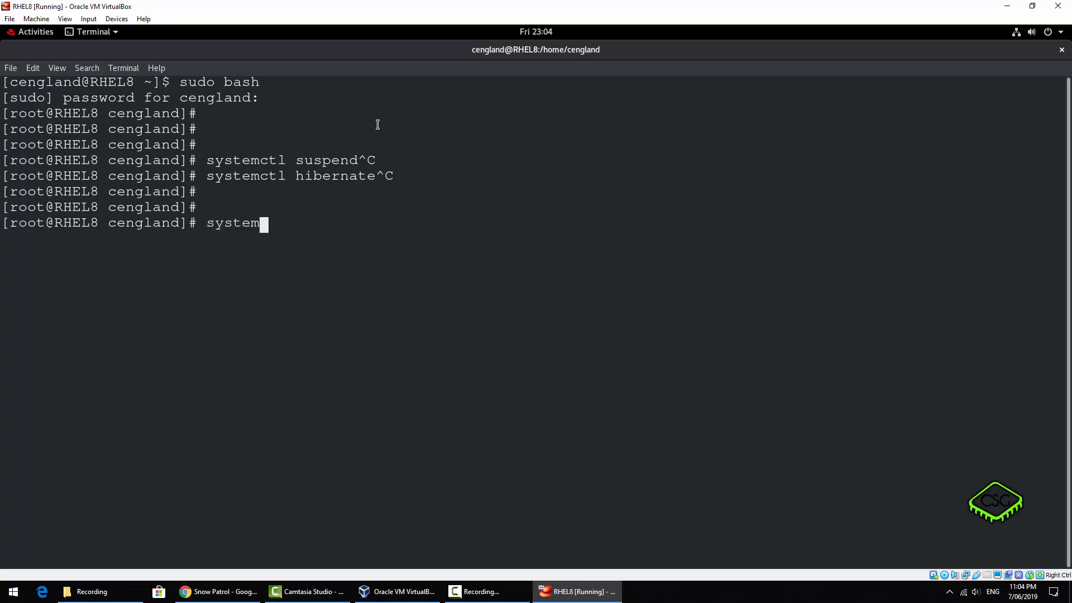
{"action": "type", "text": "ctl"}
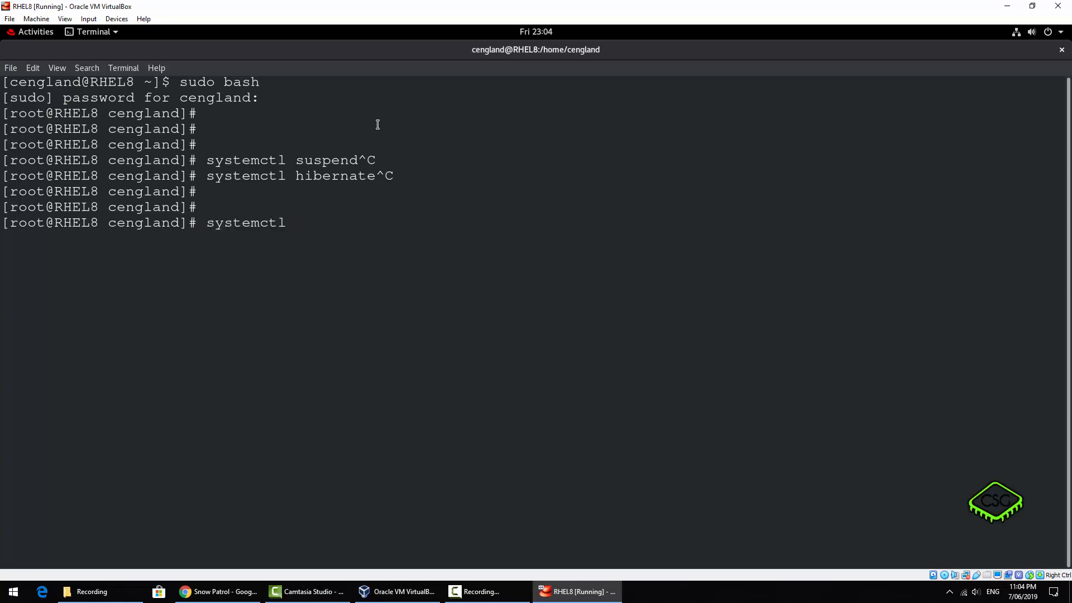
{"action": "type", "text": "hyb"}
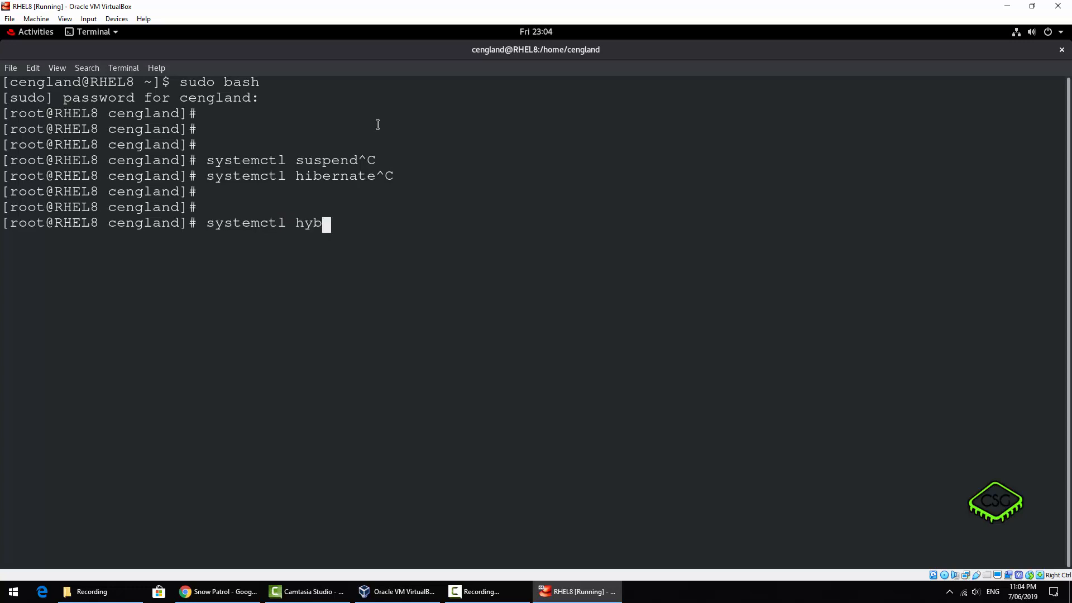
{"action": "type", "text": "rid-sl"}
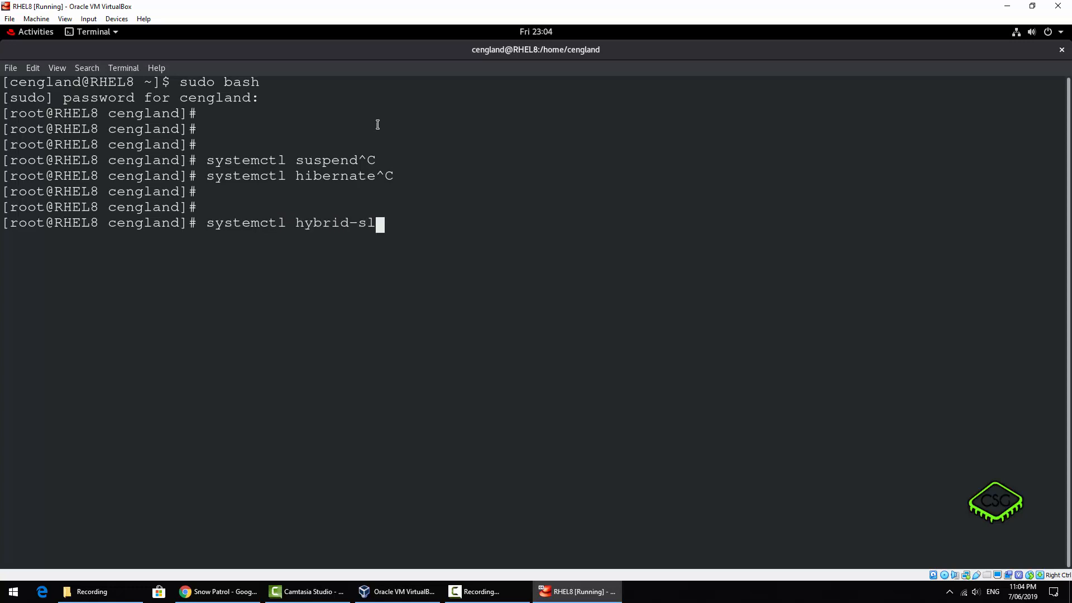
{"action": "type", "text": "eep"}
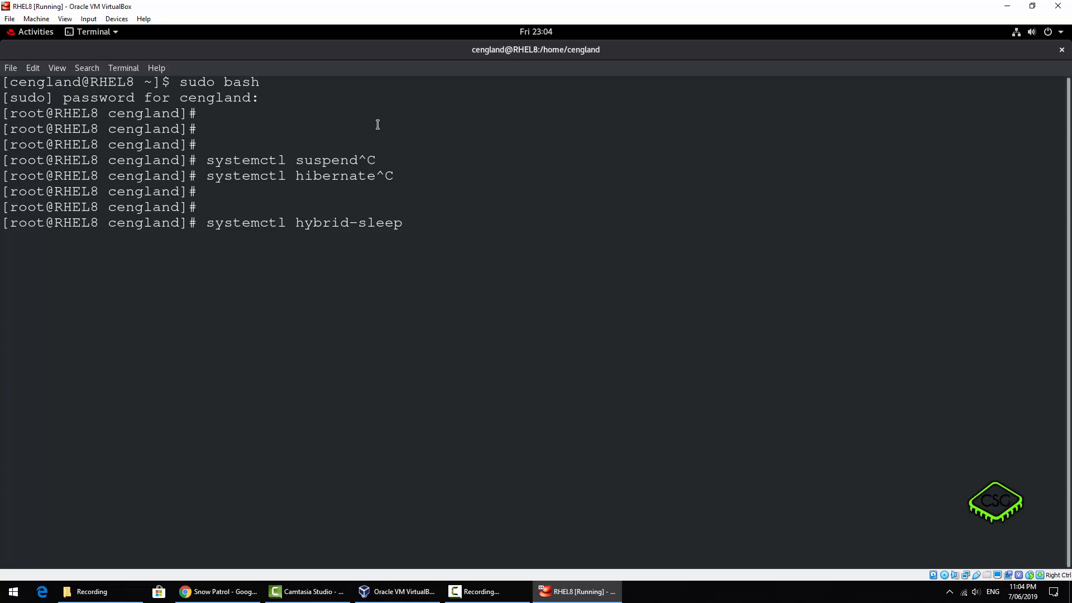
{"action": "key", "text": "ctrl+c"}
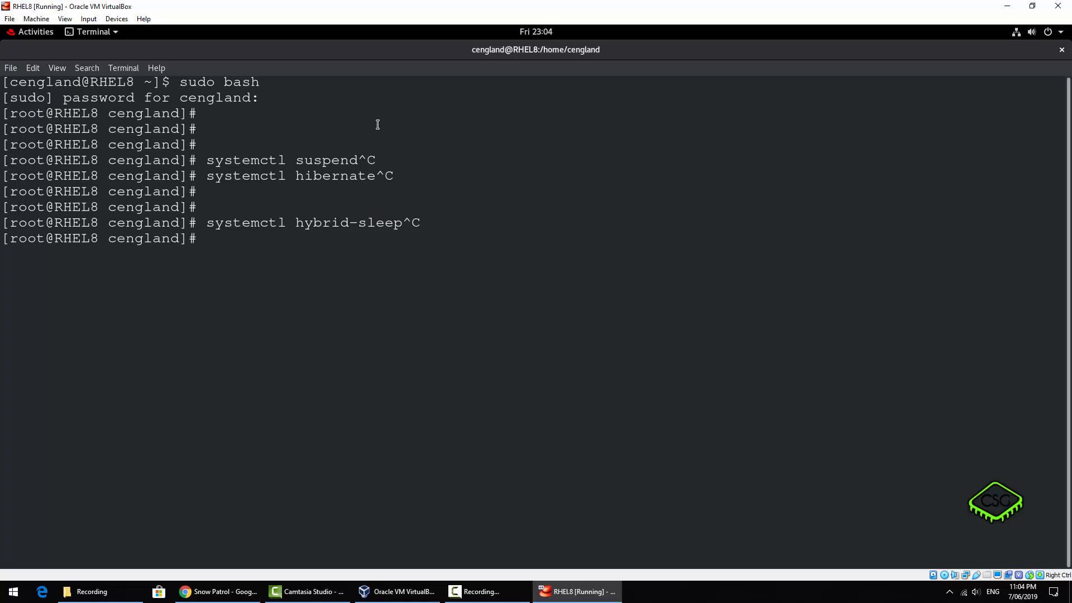
{"action": "type", "text": "man"}
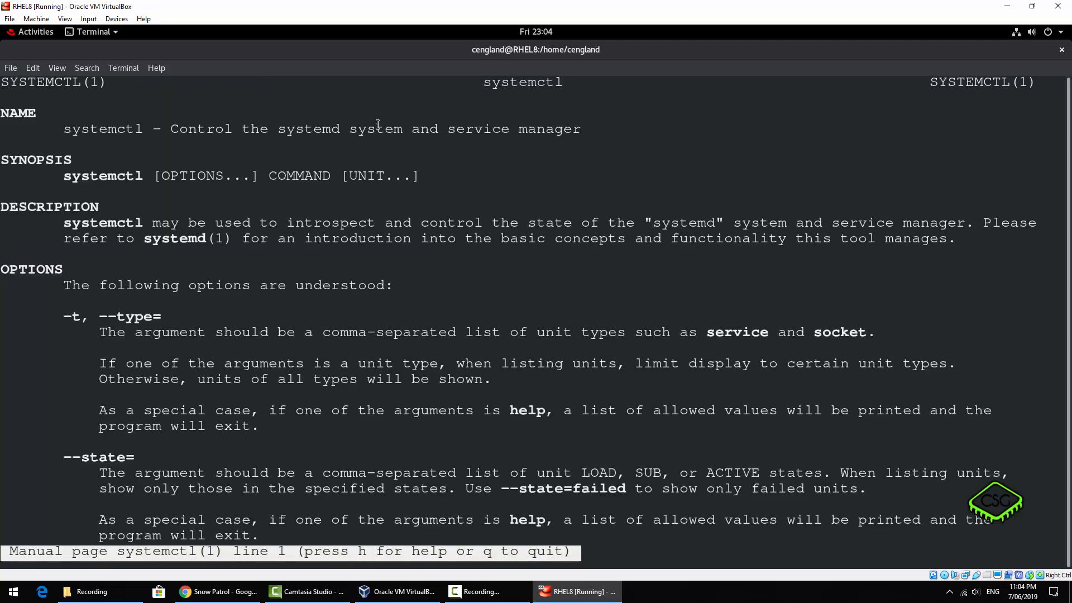
{"action": "scroll", "scroll_direction": "down", "scroll_amount": 3}
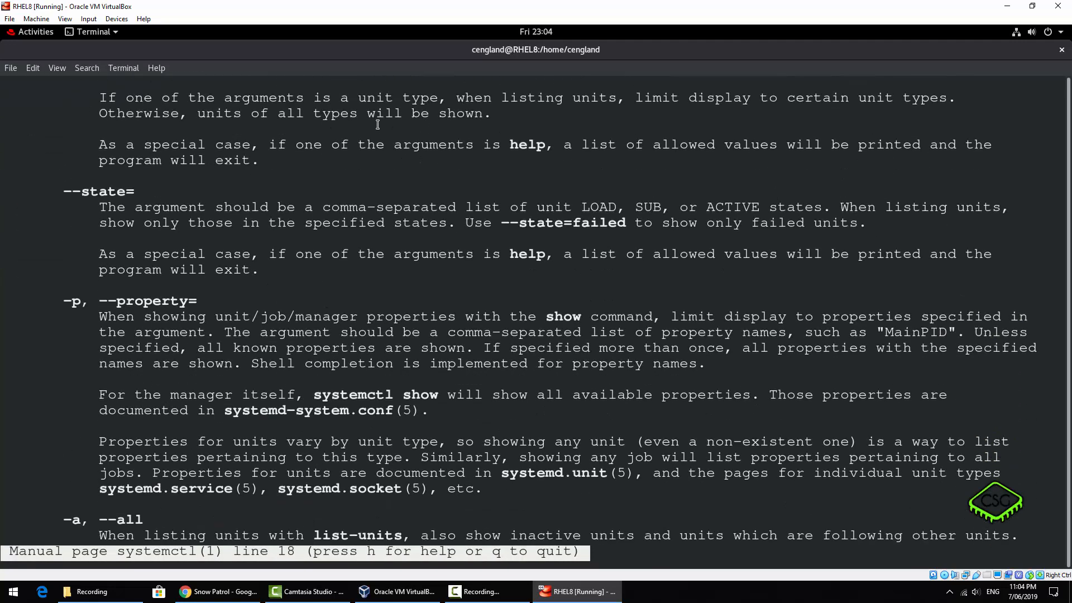
{"action": "scroll", "scroll_direction": "down", "scroll_amount": 3}
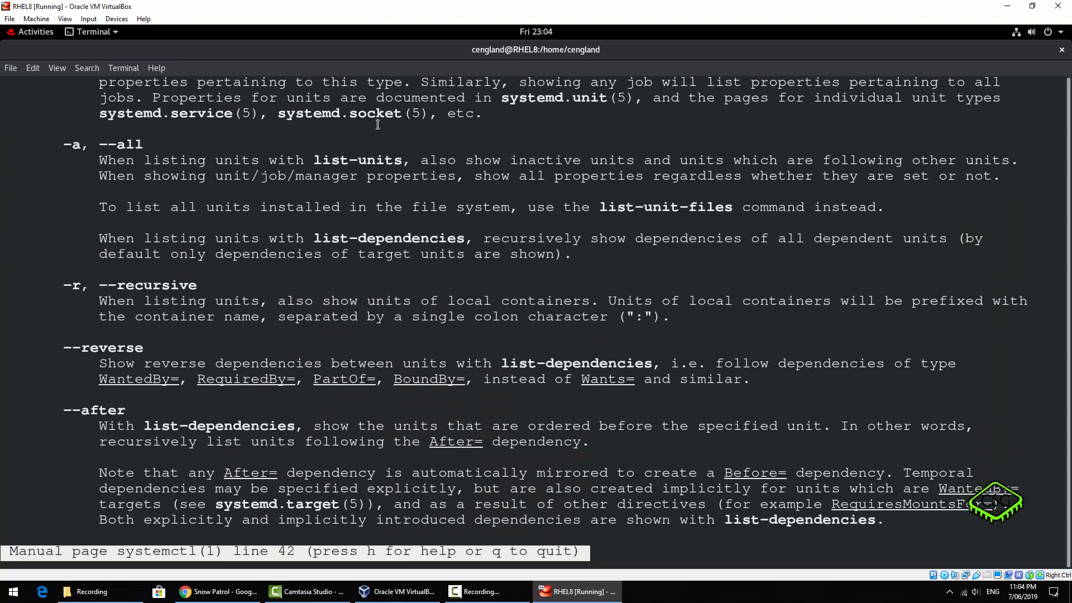
{"action": "scroll", "scroll_direction": "down", "scroll_amount": 3}
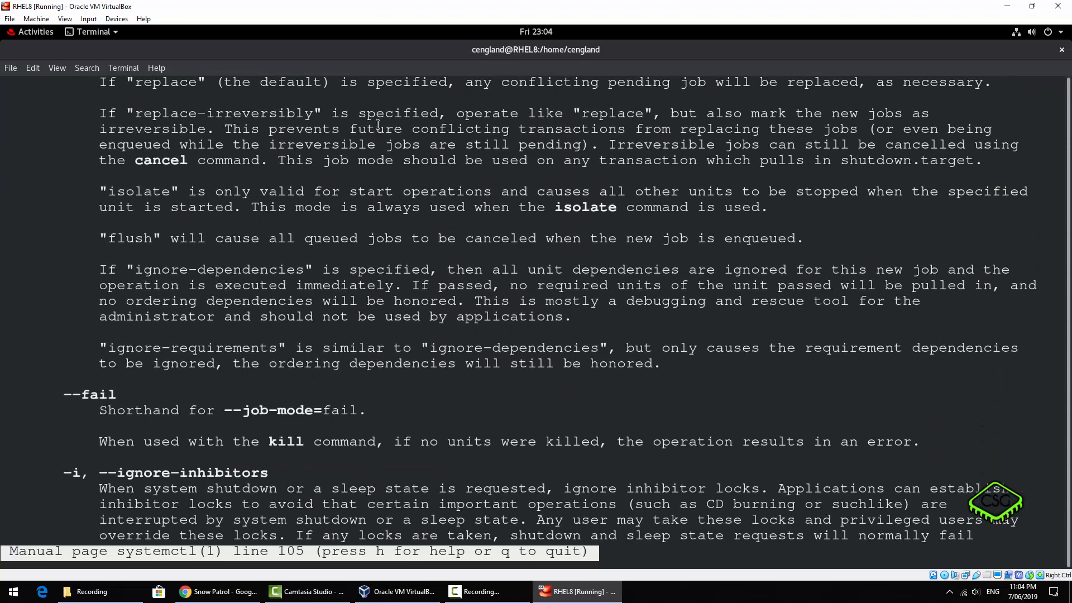
{"action": "scroll", "scroll_direction": "down", "scroll_amount": 3}
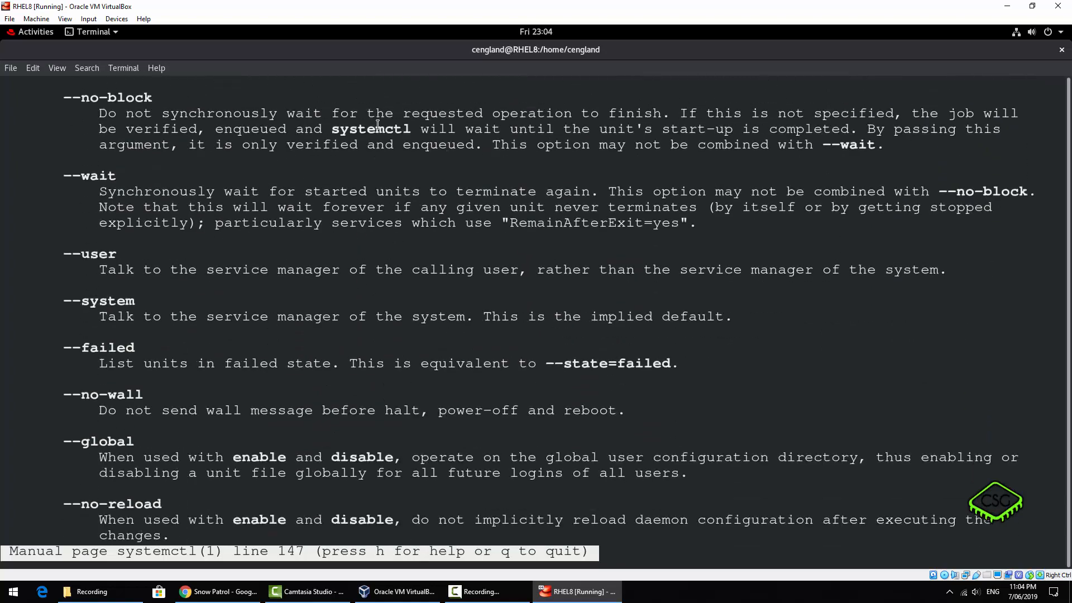
{"action": "scroll", "scroll_direction": "down", "scroll_amount": 3}
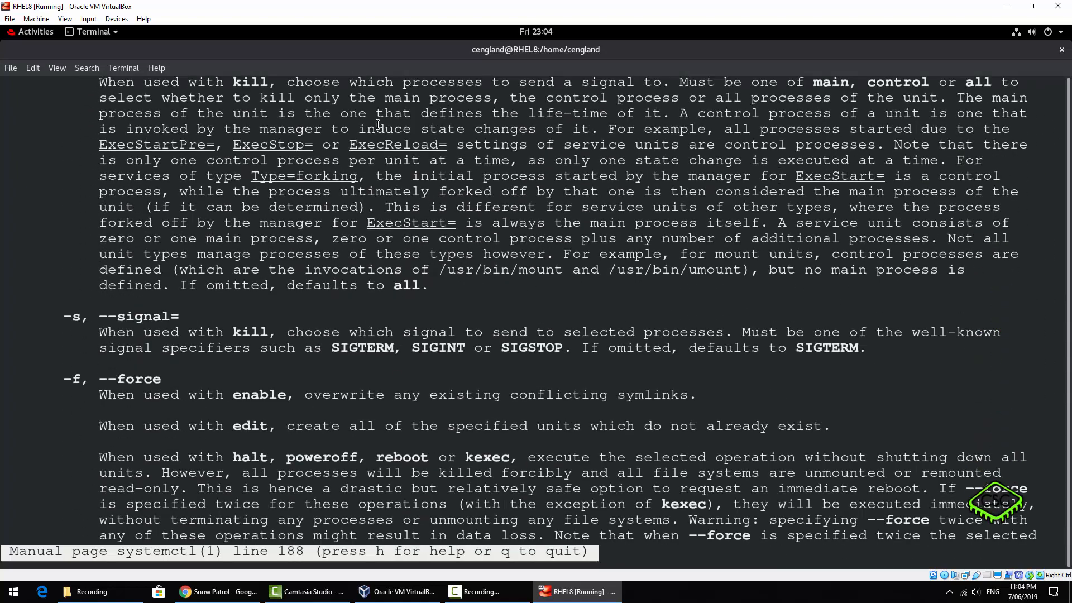
{"action": "scroll", "scroll_direction": "down", "scroll_amount": 3}
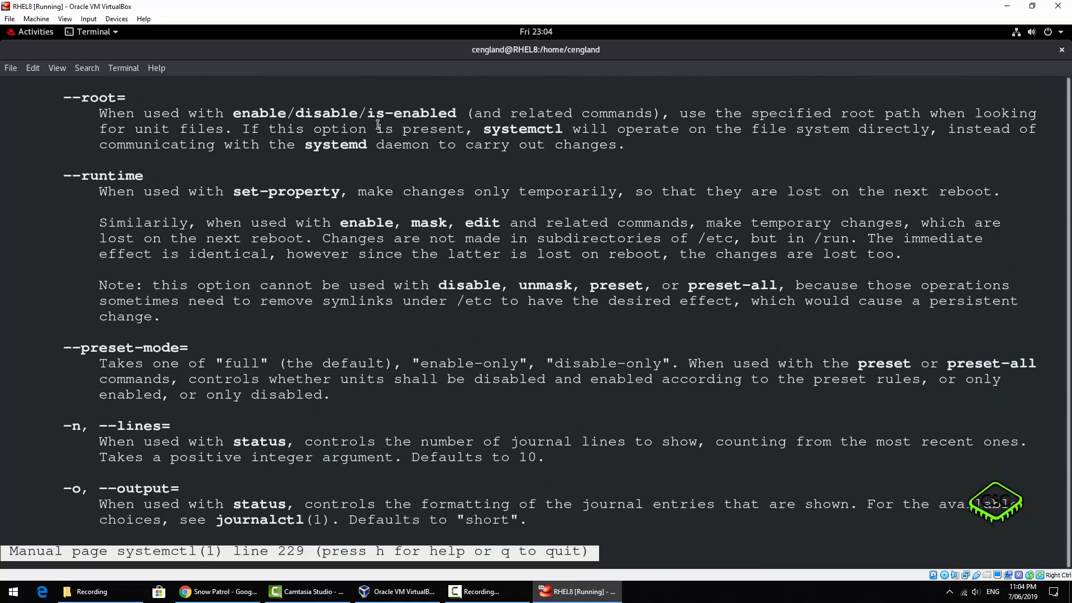
{"action": "scroll", "scroll_direction": "down", "scroll_amount": 3}
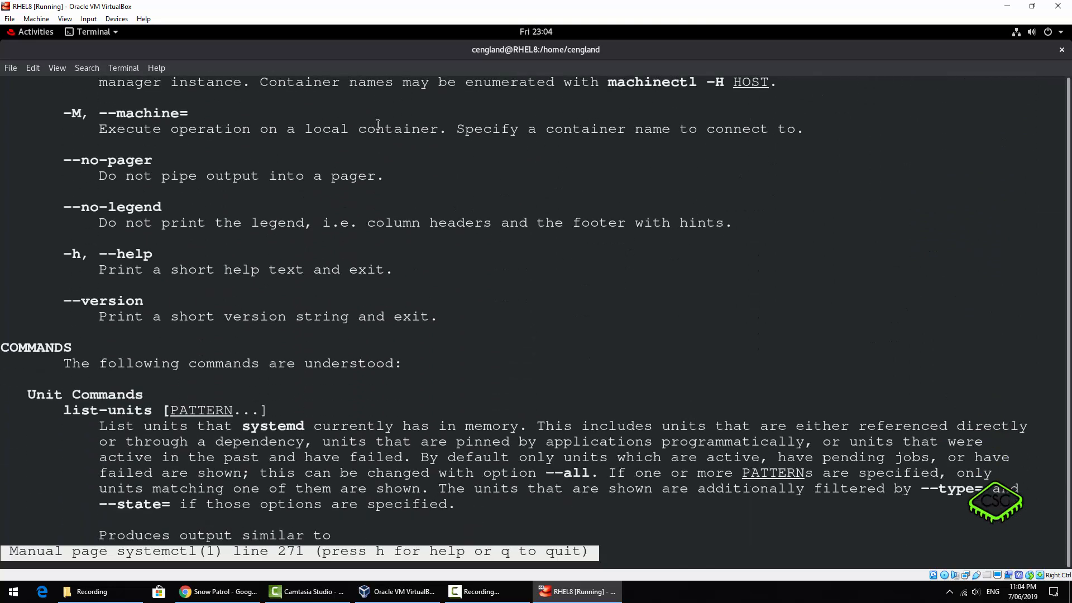
{"action": "scroll", "scroll_direction": "down", "scroll_amount": 3}
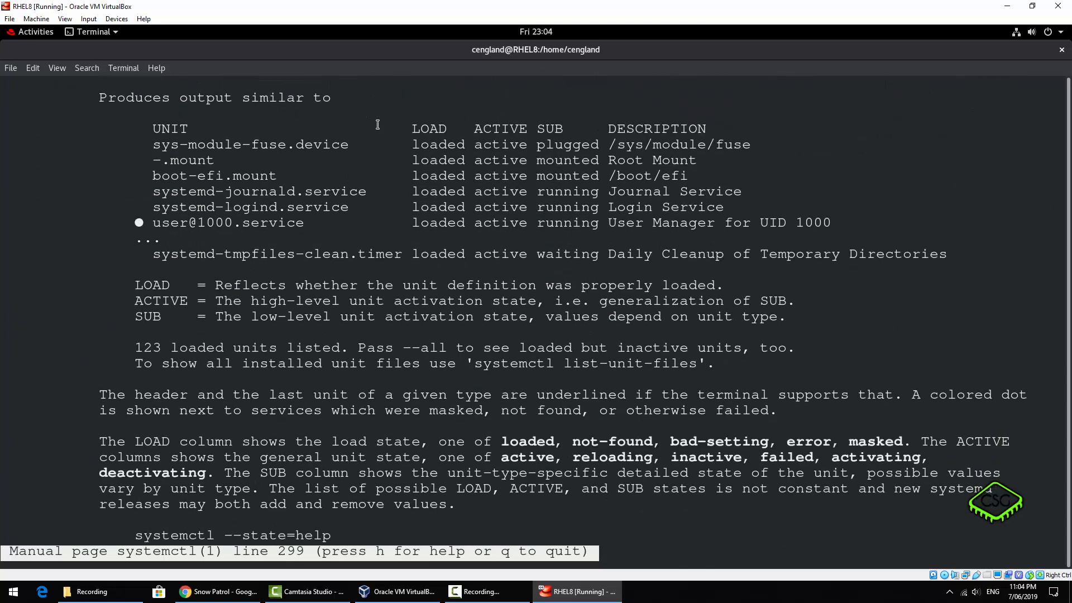
{"action": "scroll", "scroll_direction": "down", "scroll_amount": 3}
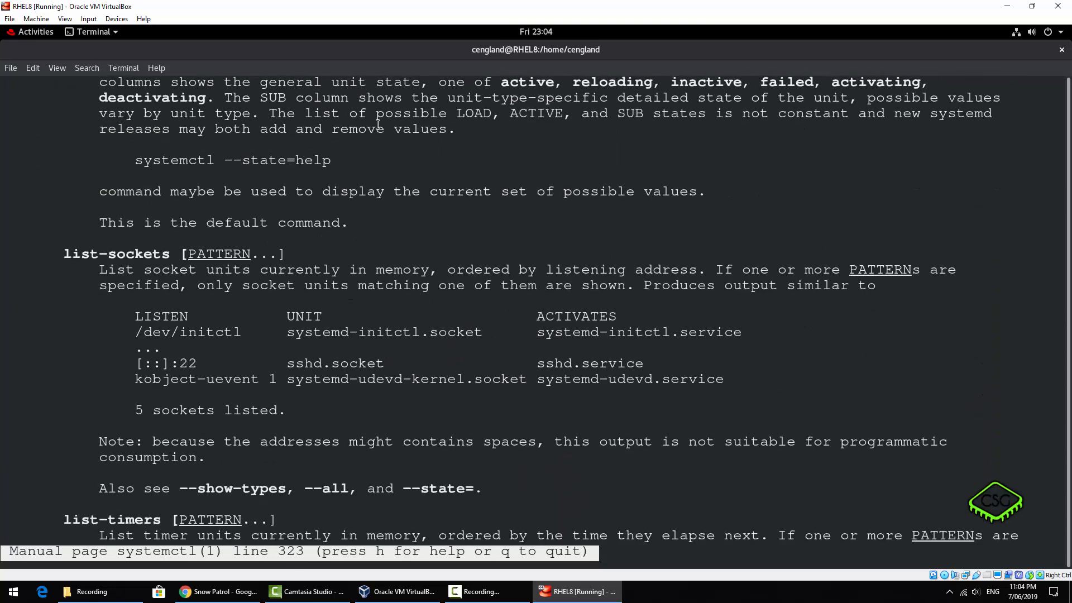
{"action": "scroll", "scroll_direction": "down", "scroll_amount": 3}
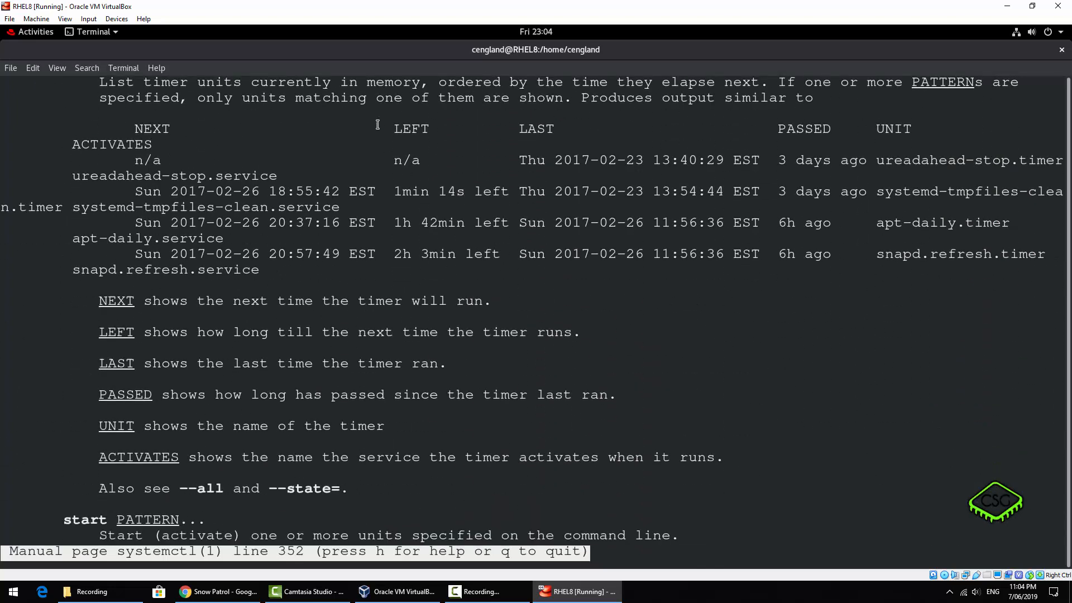
{"action": "key", "text": "q"}
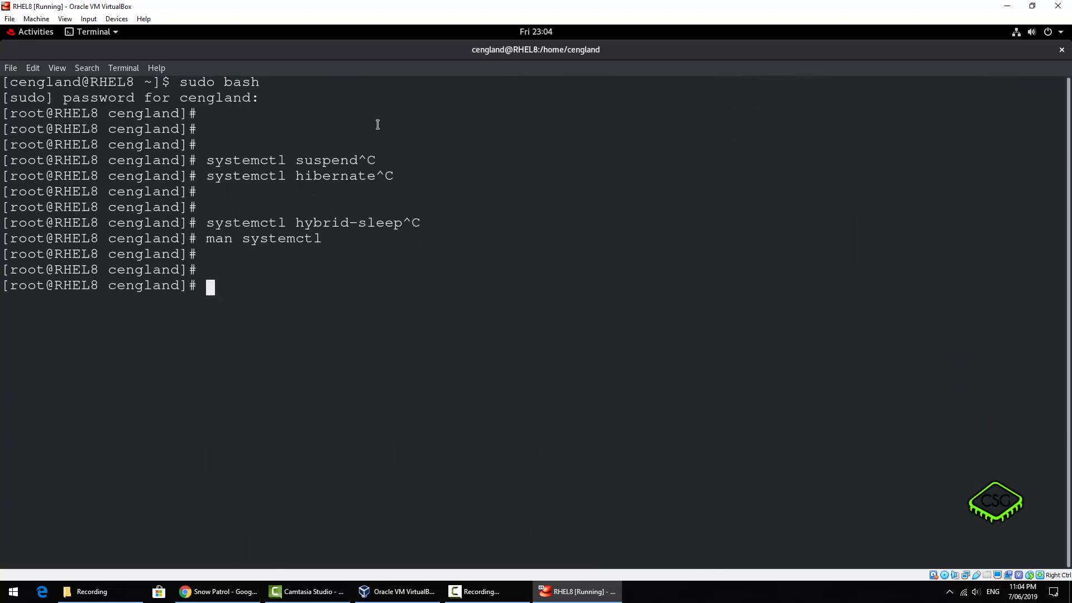